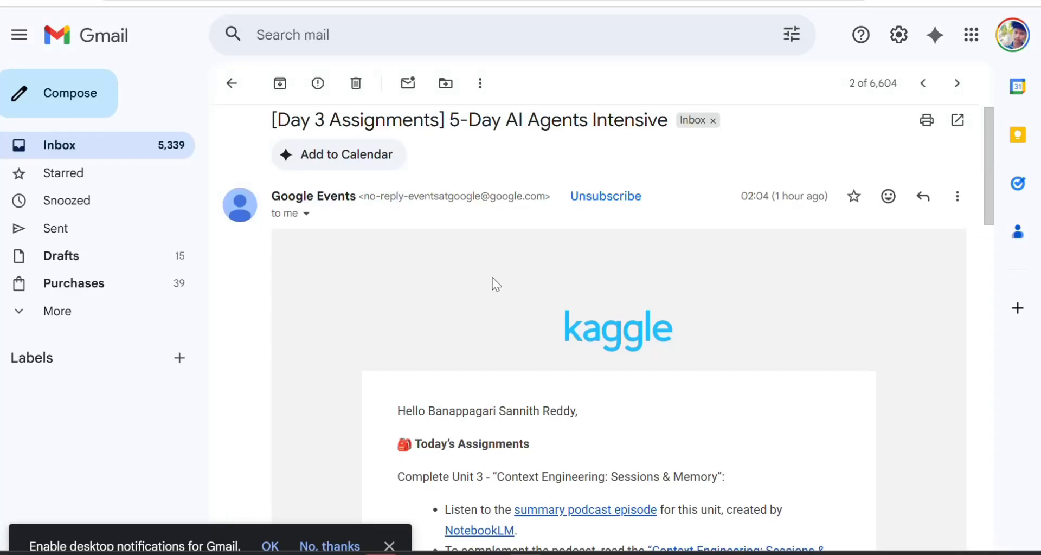
- Scroll down the unit email to reach the Whitepaper Companion Podcast link
{"action": "scroll", "scroll_direction": "down", "scroll_amount": 3}
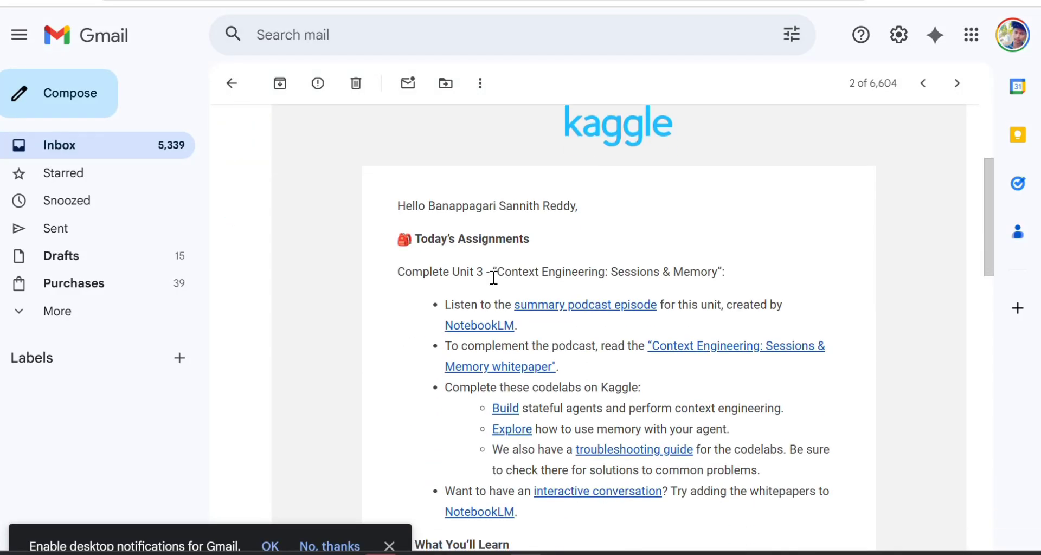
{"action": "scroll", "scroll_direction": "down", "scroll_amount": 3}
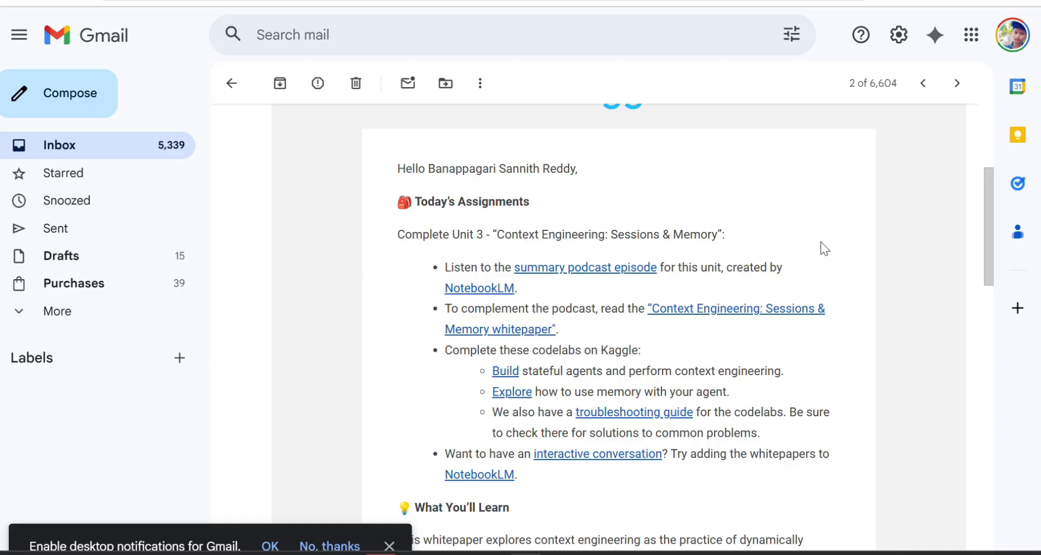
{"action": "scroll", "scroll_direction": "down", "scroll_amount": 3}
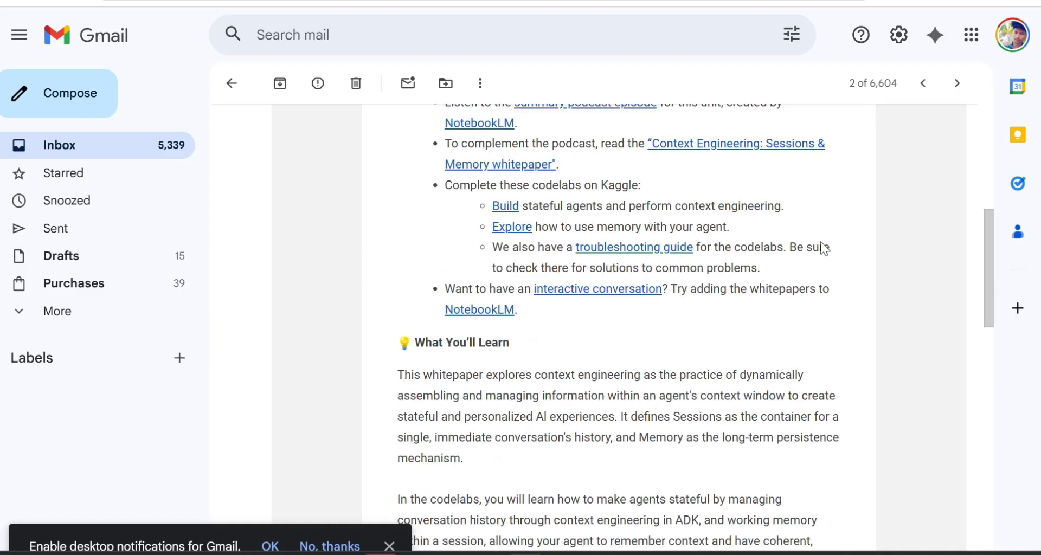
{"action": "scroll", "scroll_direction": "down", "scroll_amount": 3}
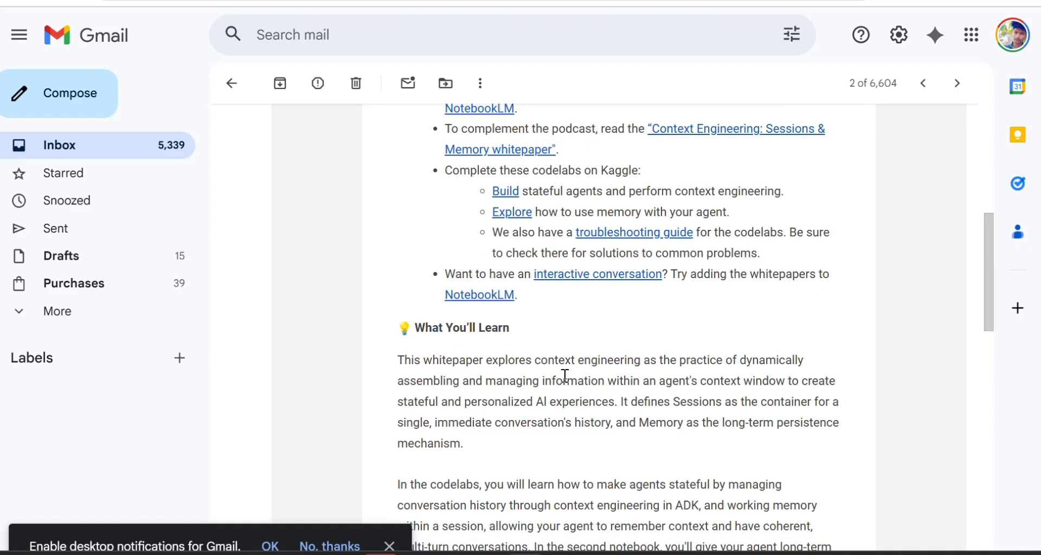
{"action": "mouse_move", "coordinate": [510, 388]}
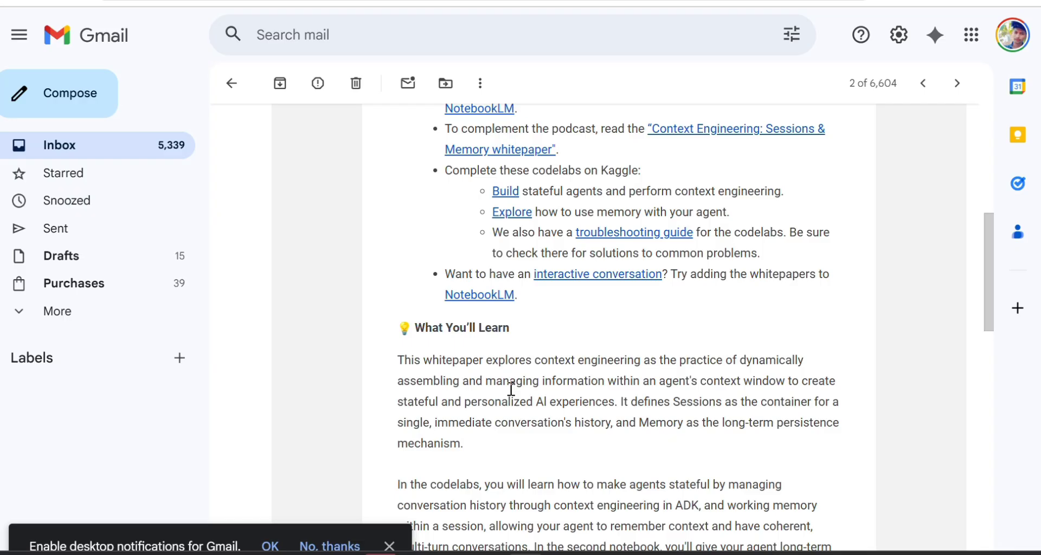
{"action": "mouse_move", "coordinate": [836, 383]}
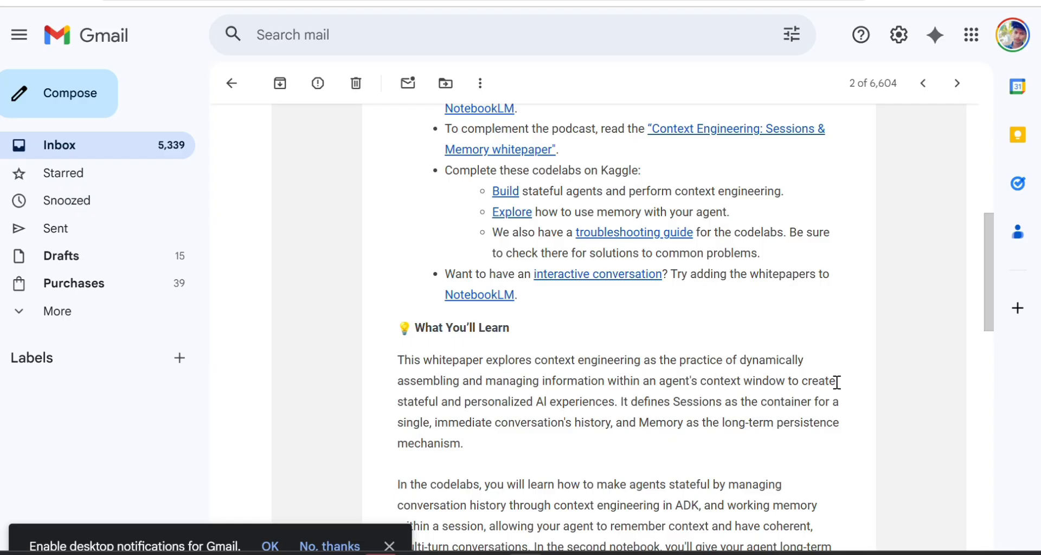
{"action": "scroll", "scroll_direction": "down", "scroll_amount": 3}
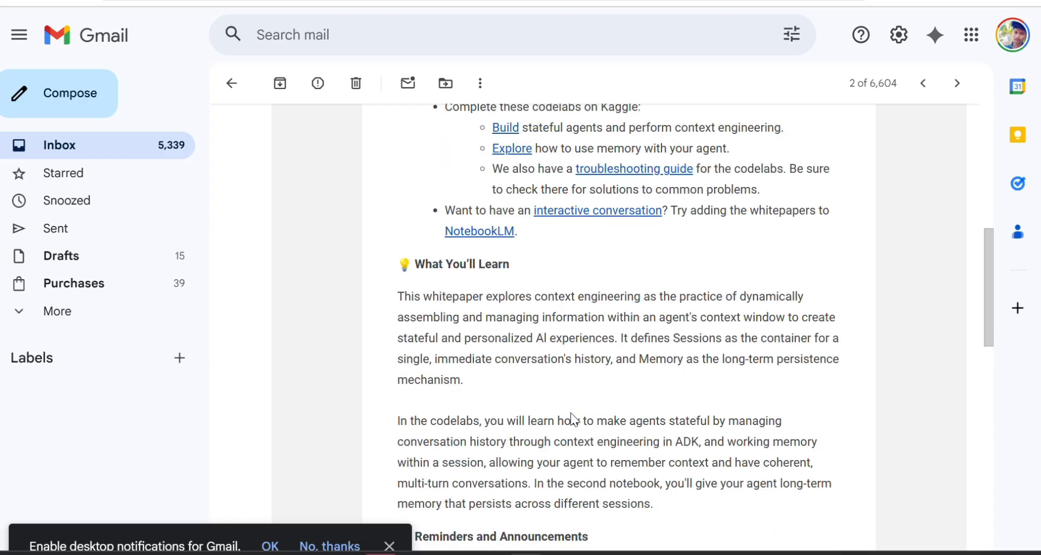
{"action": "scroll", "scroll_direction": "down", "scroll_amount": 3}
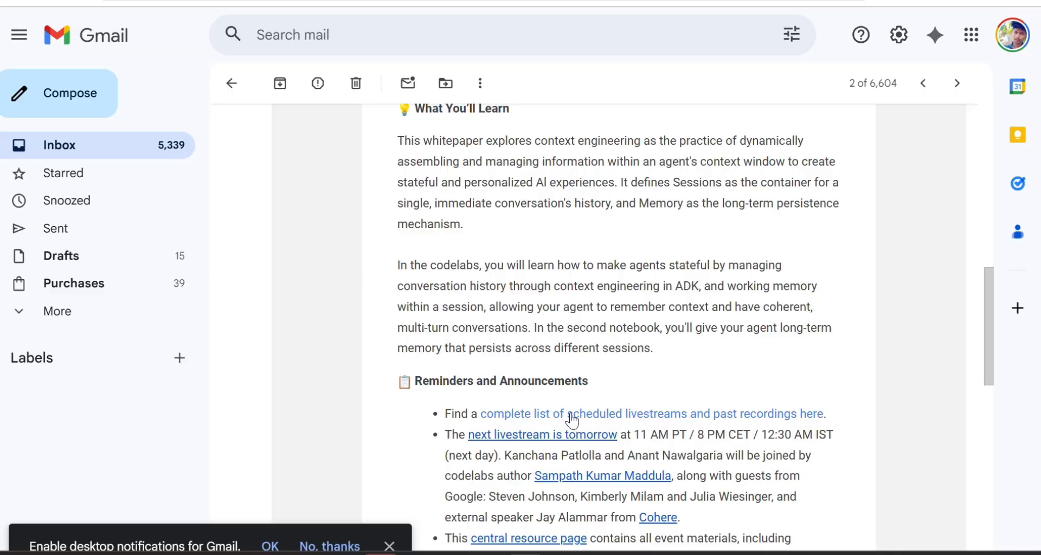
{"action": "scroll", "scroll_direction": "down", "scroll_amount": 3}
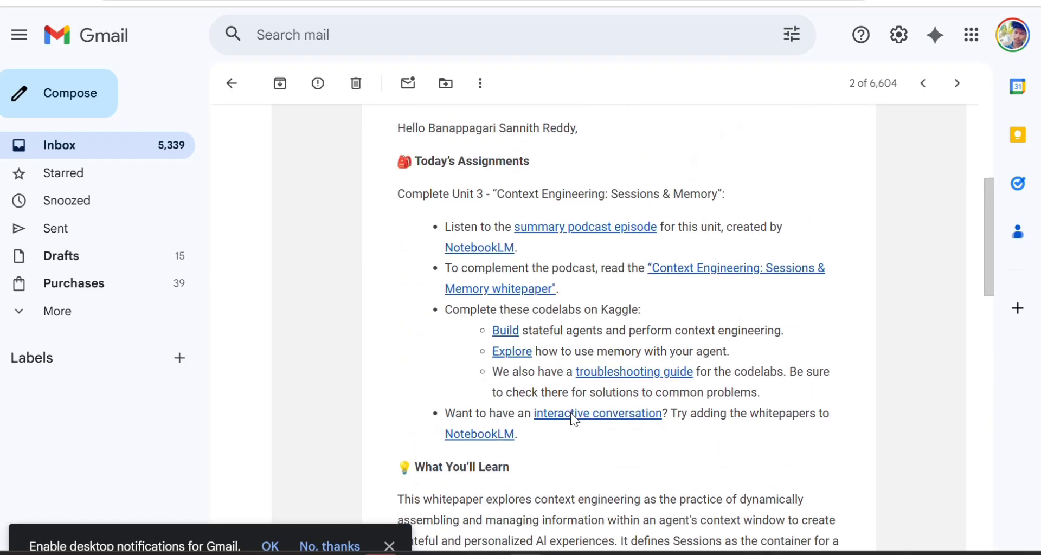
{"action": "mouse_move", "coordinate": [602, 229]}
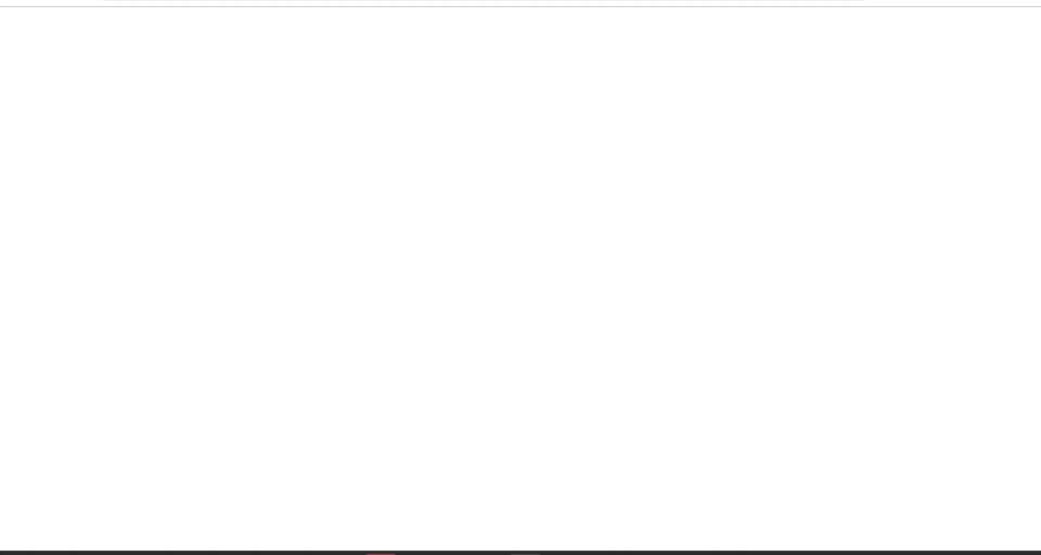
{"action": "mouse_move", "coordinate": [347, 119]}
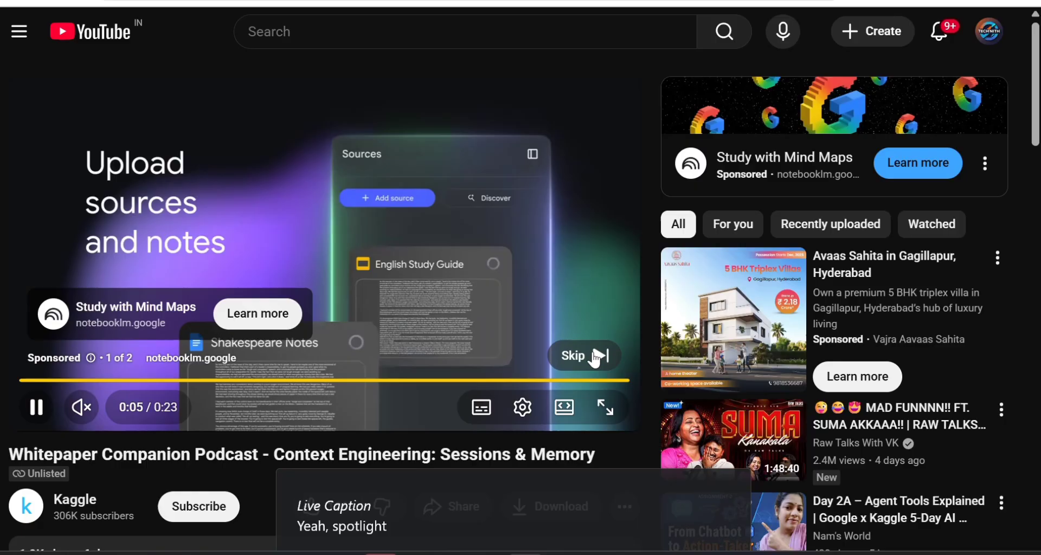
- Skip the sponsored ad, dismiss Live Caption and seek the podcast toward its end
{"action": "left_click", "coordinate": [577, 356]}
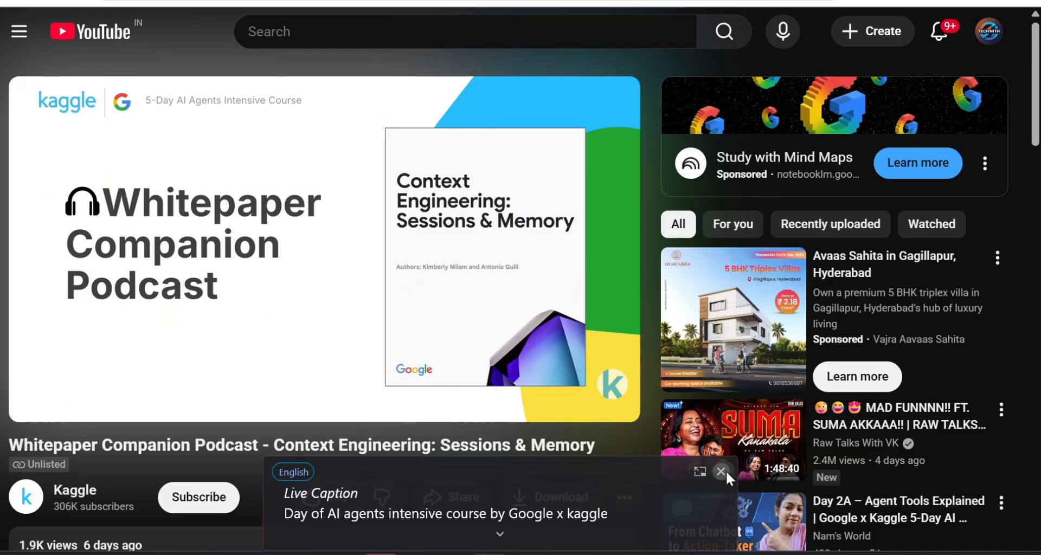
{"action": "left_click", "coordinate": [720, 471]}
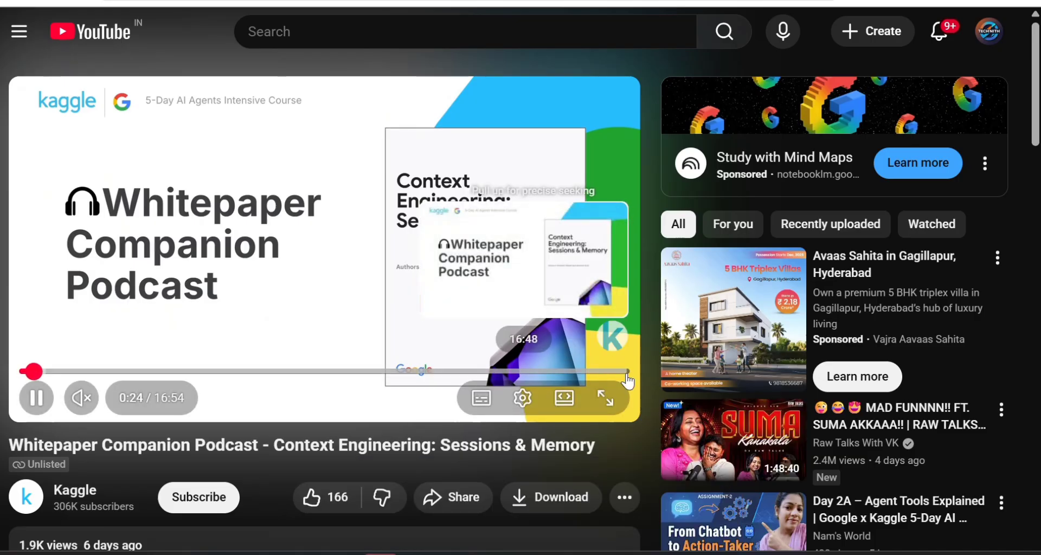
{"action": "left_click_drag", "start_coordinate": [33, 372], "coordinate": [629, 372]}
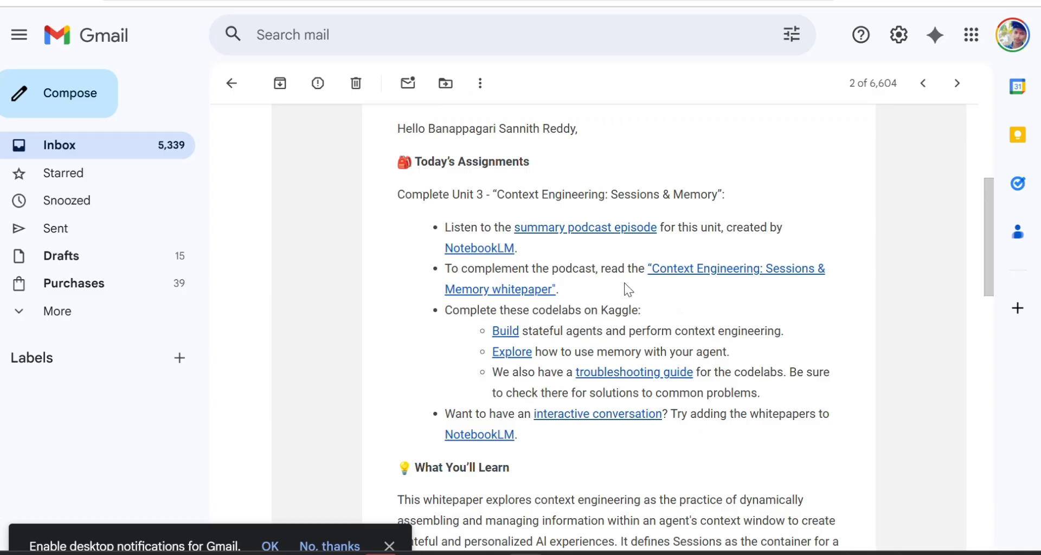
{"action": "mouse_move", "coordinate": [545, 296]}
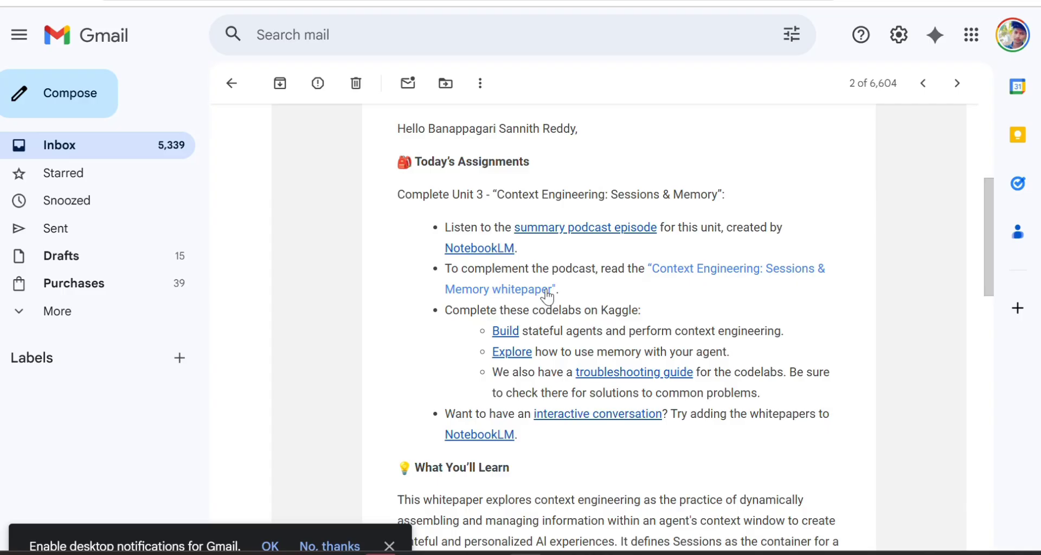
{"action": "mouse_move", "coordinate": [727, 293]}
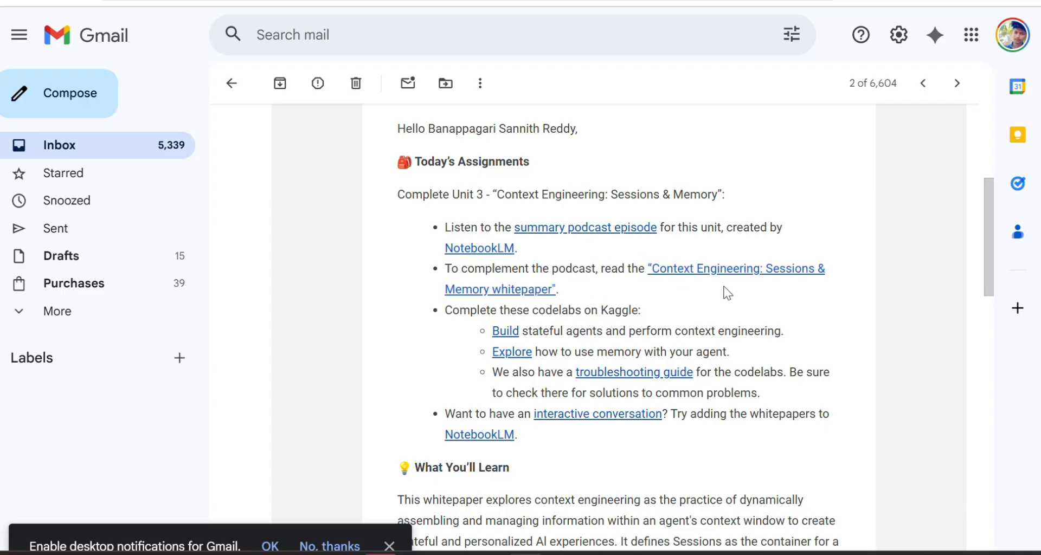
{"action": "mouse_move", "coordinate": [636, 318]}
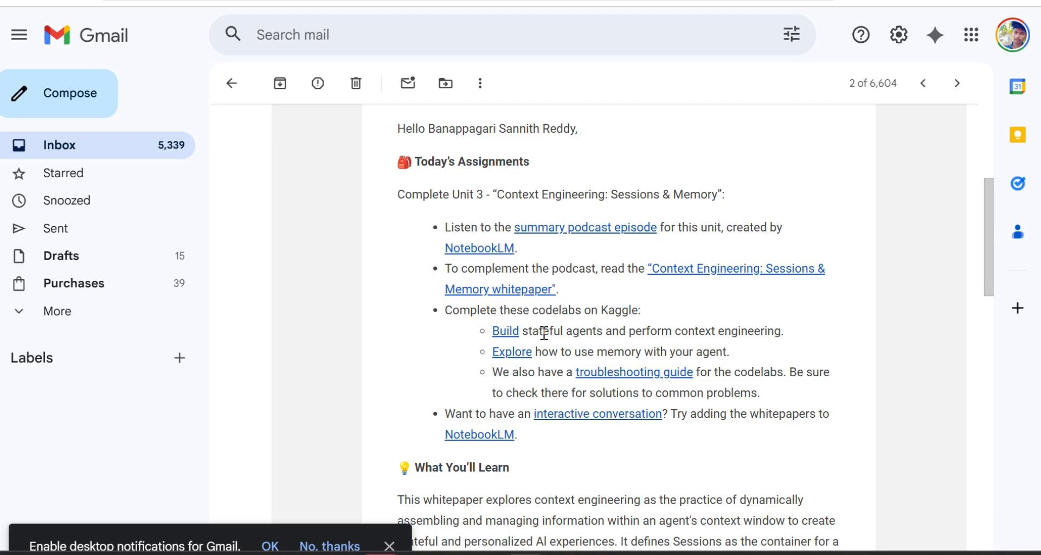
{"action": "mouse_move", "coordinate": [492, 344]}
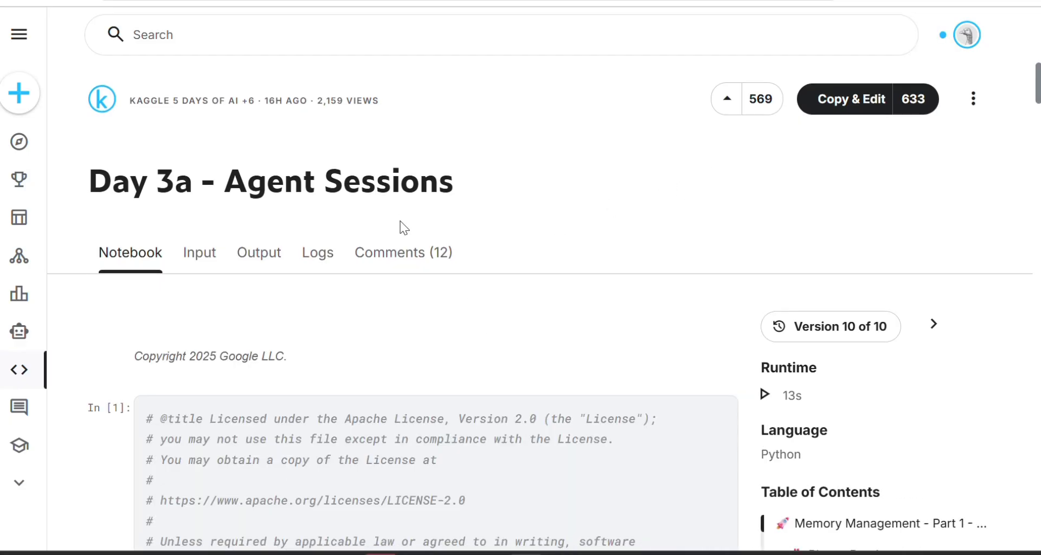
- Read down the Day 3a notebook's intro, Please Read and Get started sections
{"action": "scroll", "scroll_direction": "down", "scroll_amount": 3}
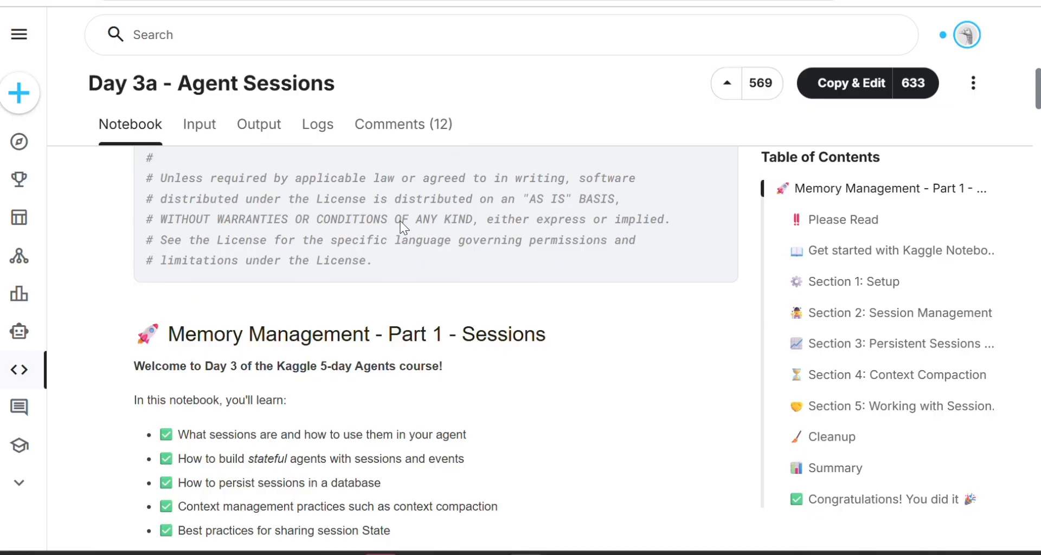
{"action": "scroll", "scroll_direction": "down", "scroll_amount": 3}
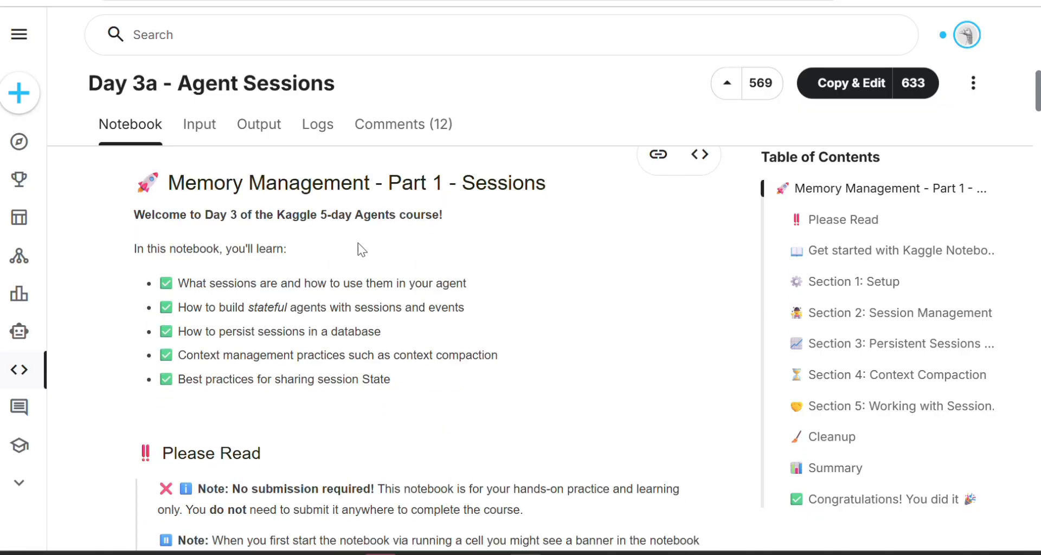
{"action": "scroll", "scroll_direction": "down", "scroll_amount": 3}
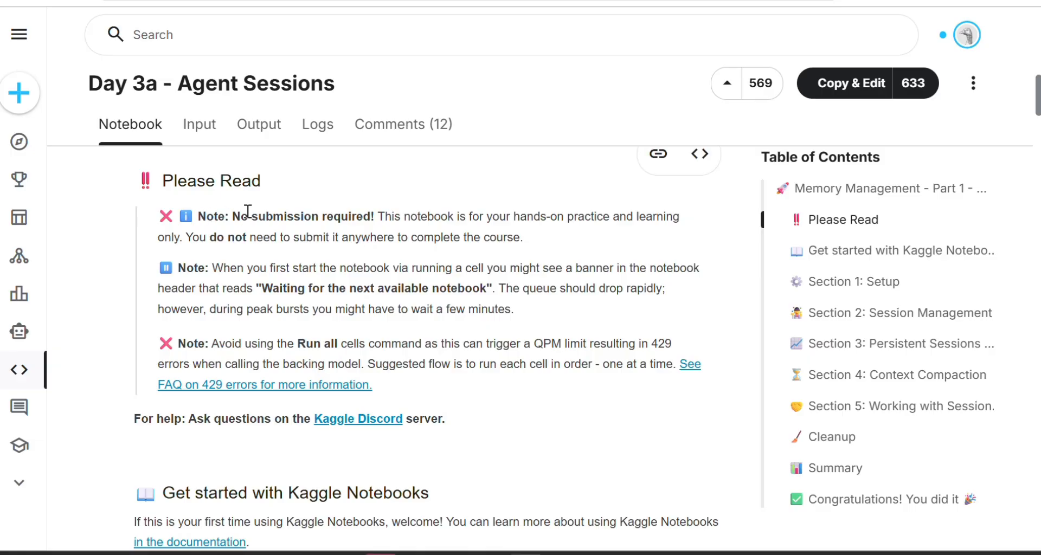
{"action": "mouse_move", "coordinate": [670, 219]}
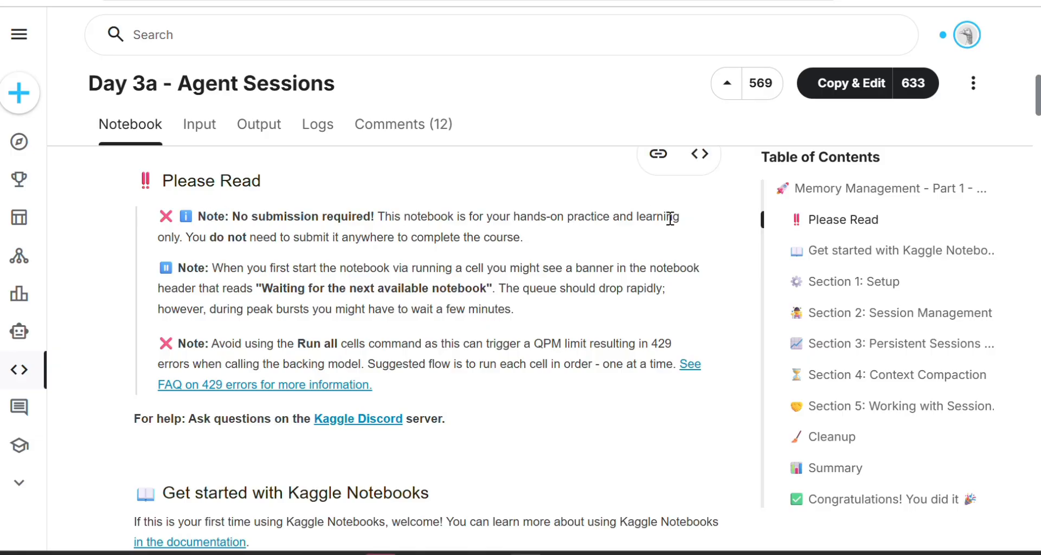
{"action": "scroll", "scroll_direction": "down", "scroll_amount": 3}
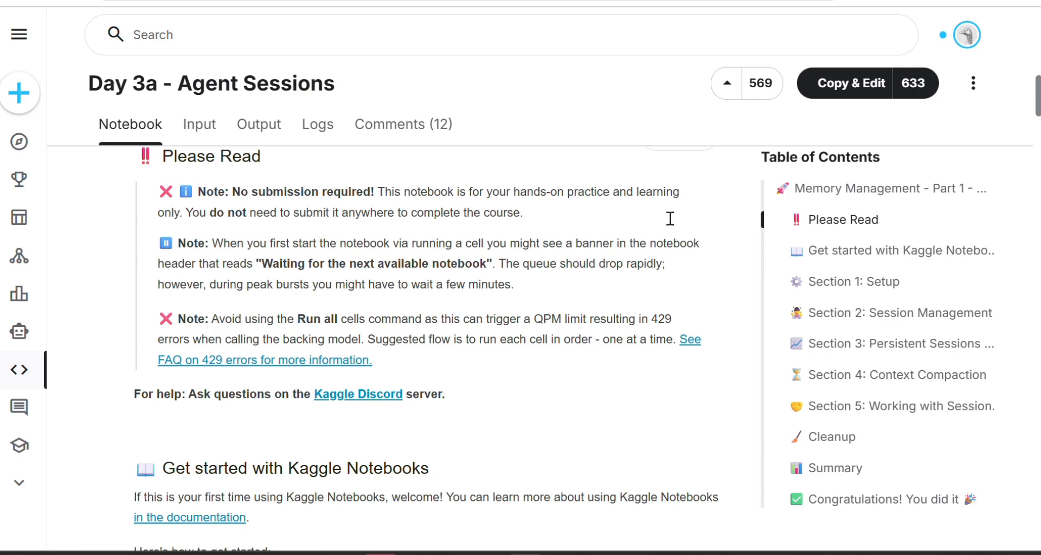
{"action": "scroll", "scroll_direction": "down", "scroll_amount": 3}
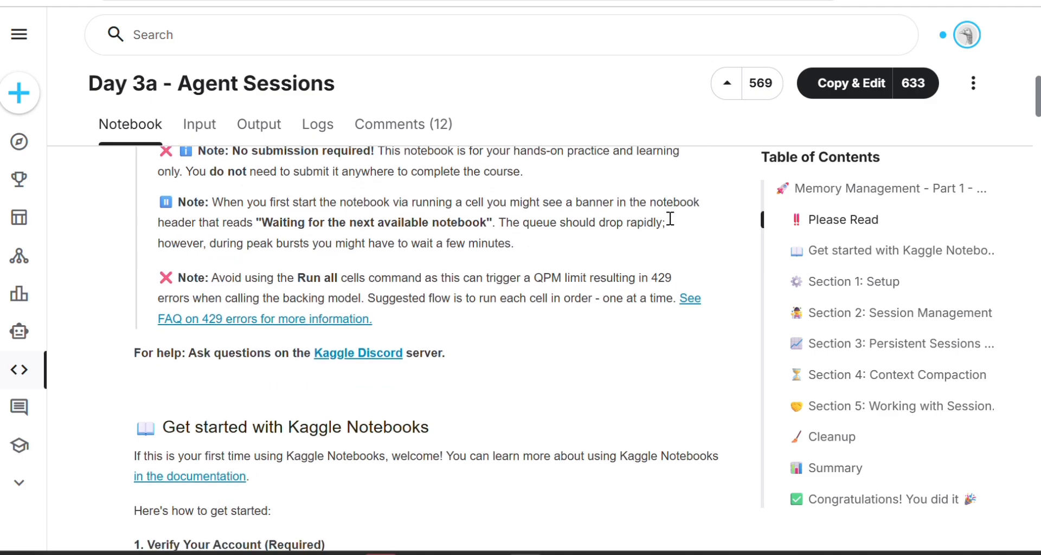
{"action": "scroll", "scroll_direction": "down", "scroll_amount": 3}
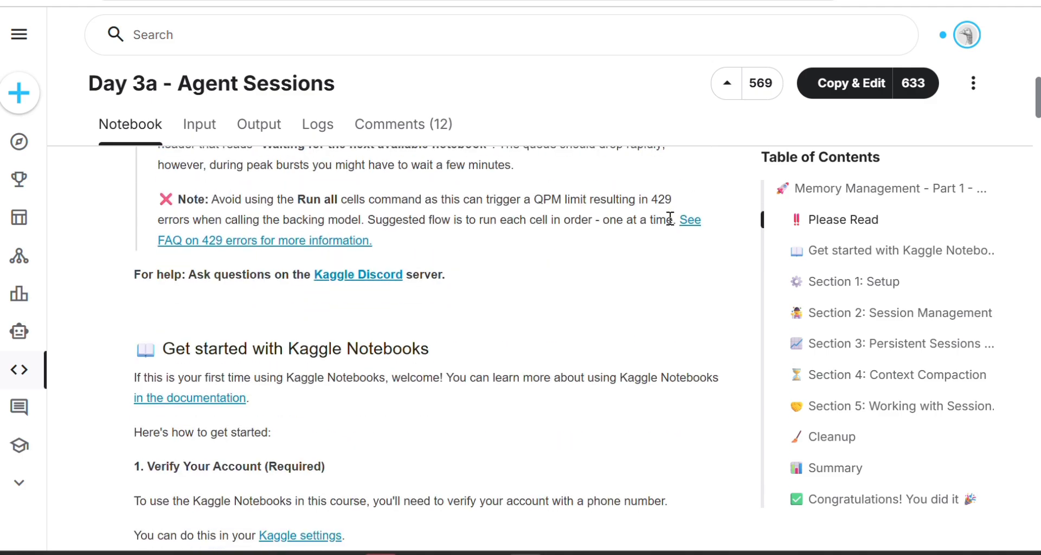
{"action": "scroll", "scroll_direction": "down", "scroll_amount": 3}
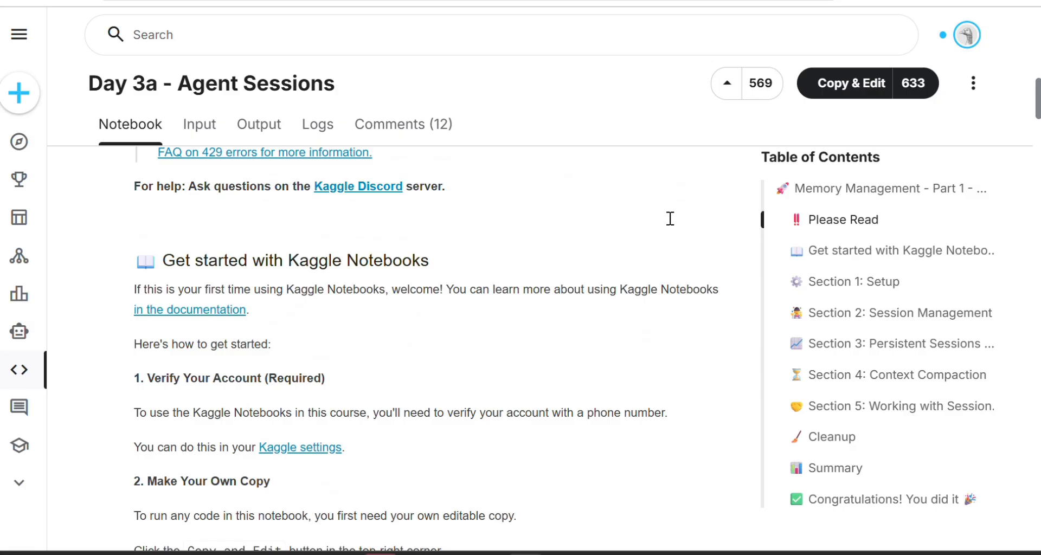
{"action": "scroll", "scroll_direction": "down", "scroll_amount": 3}
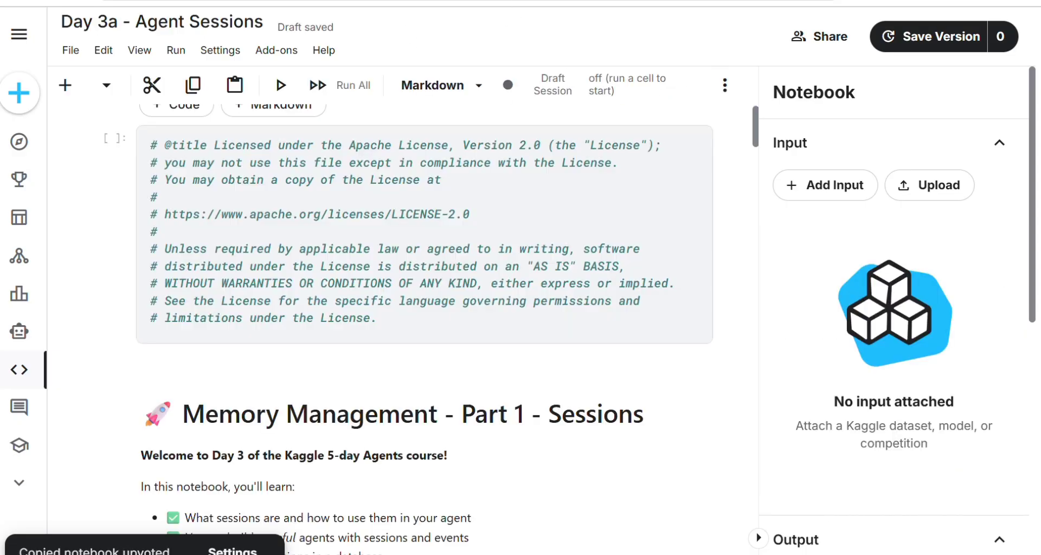
{"action": "scroll", "scroll_direction": "down", "scroll_amount": 3}
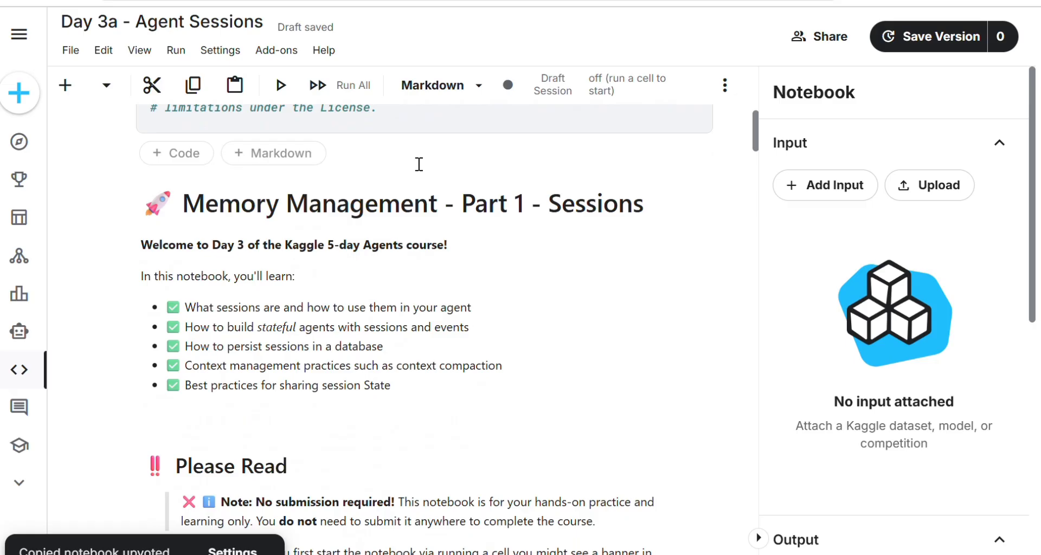
{"action": "scroll", "scroll_direction": "down", "scroll_amount": 3}
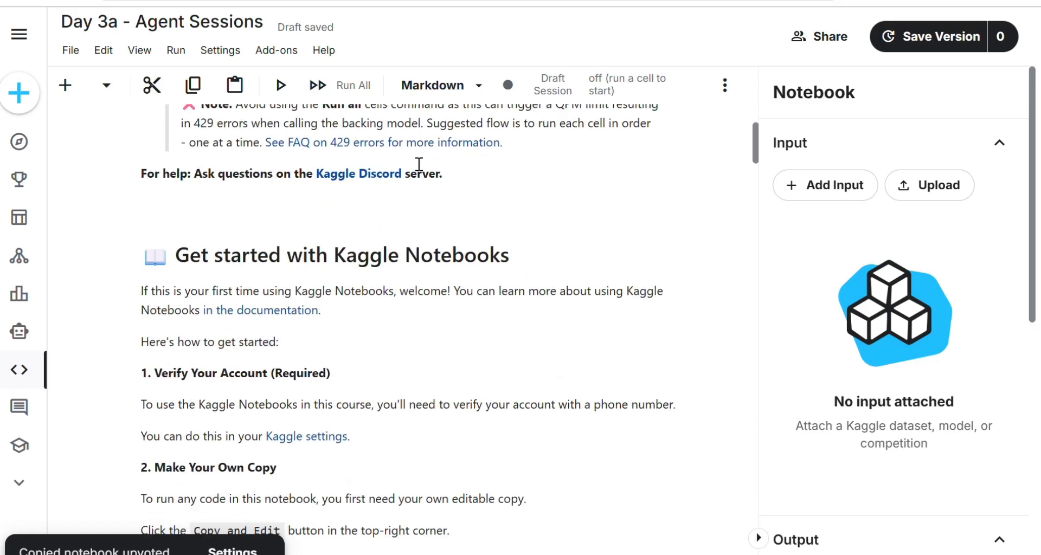
{"action": "scroll", "scroll_direction": "down", "scroll_amount": 3}
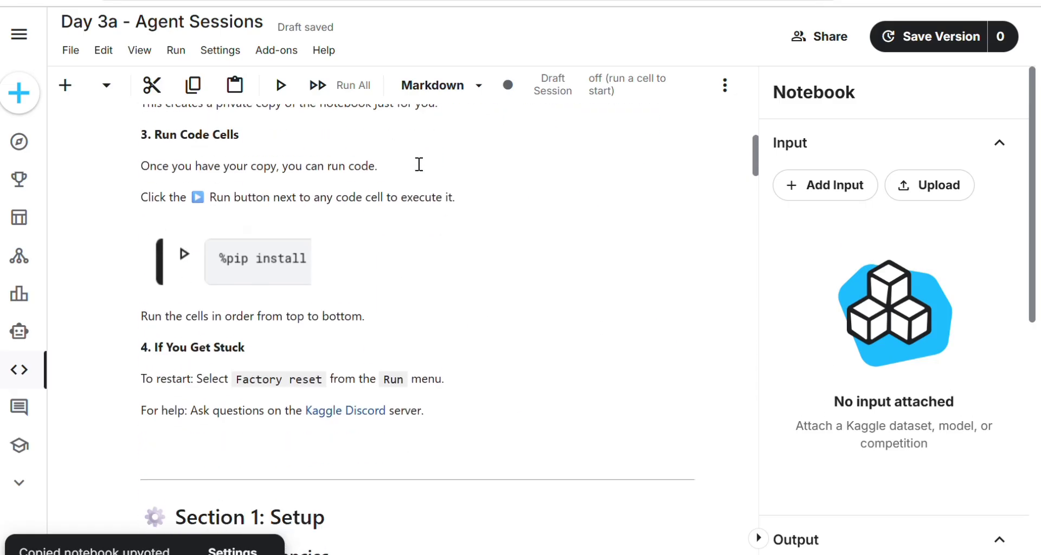
{"action": "scroll", "scroll_direction": "down", "scroll_amount": 3}
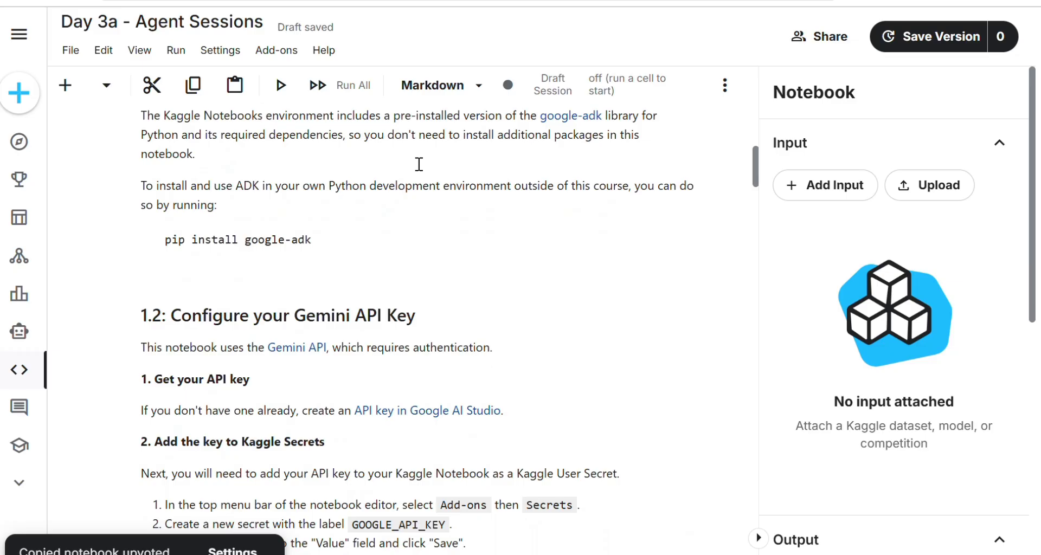
{"action": "scroll", "scroll_direction": "up", "scroll_amount": 3}
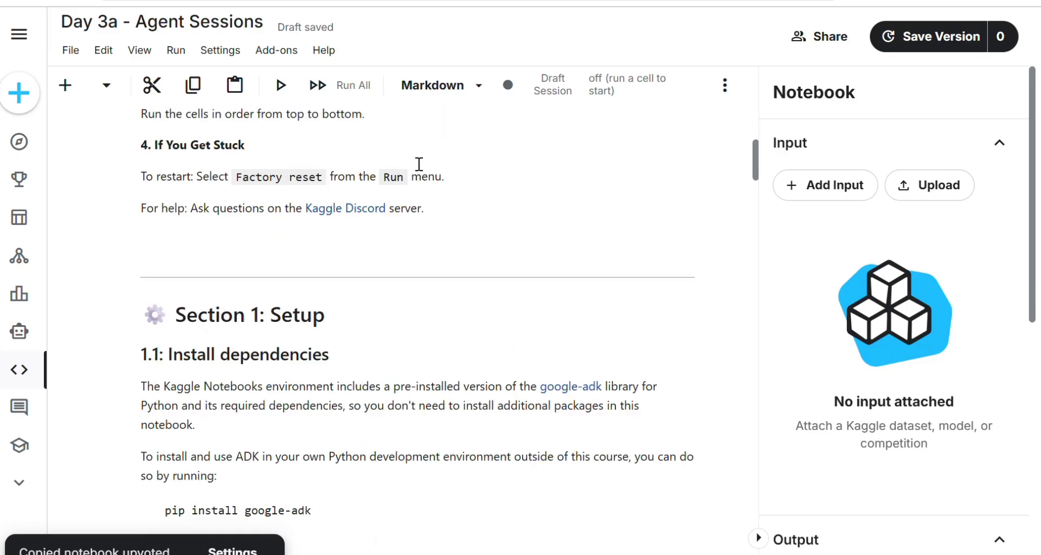
{"action": "scroll", "scroll_direction": "down", "scroll_amount": 3}
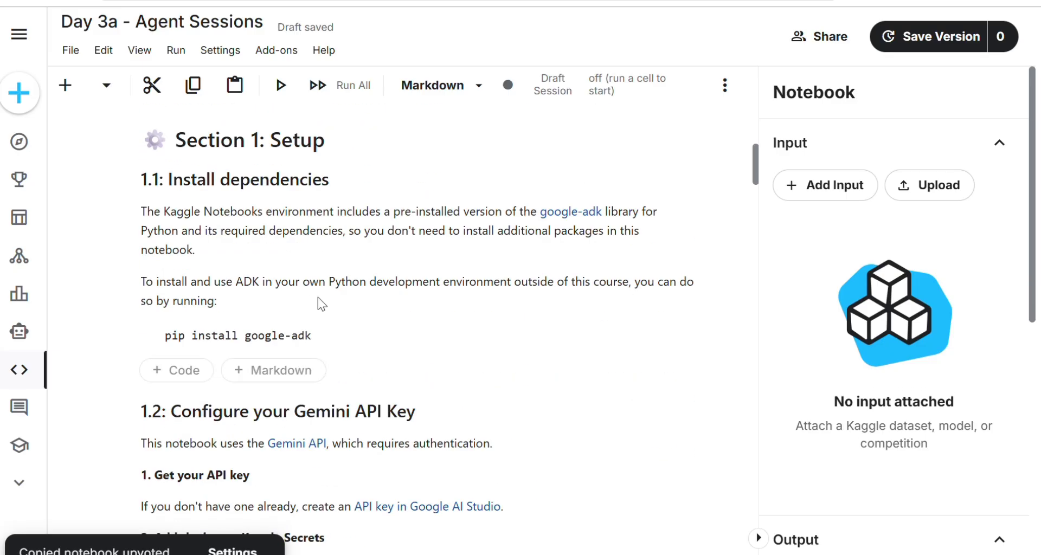
{"action": "scroll", "scroll_direction": "down", "scroll_amount": 3}
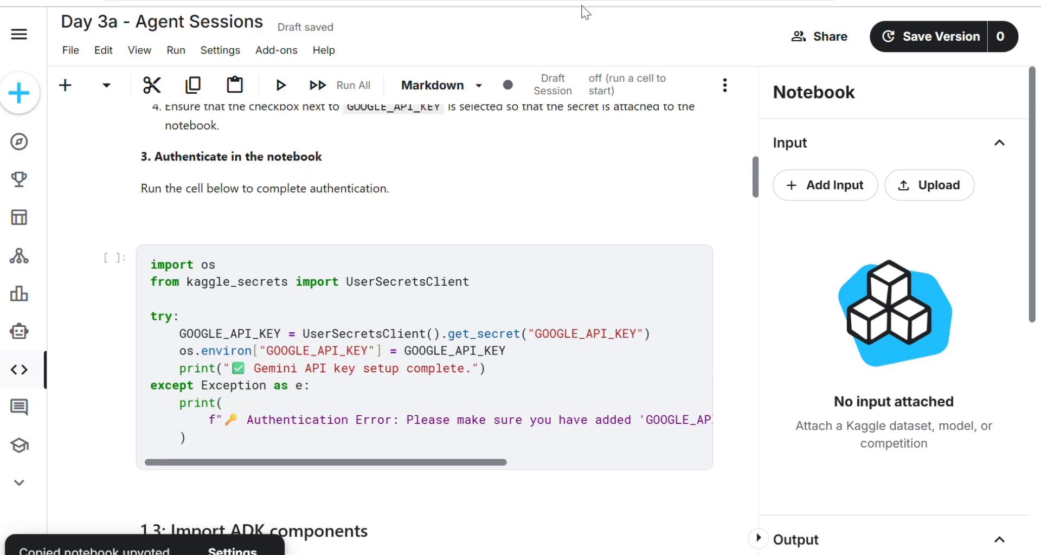
{"action": "mouse_move", "coordinate": [64, 85]}
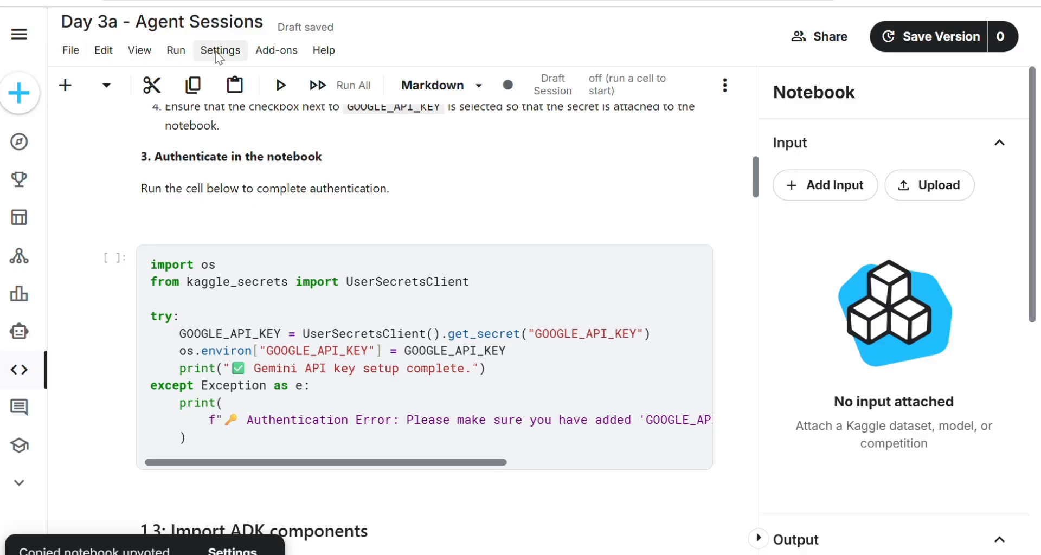
- Open the Secrets add-on and copy its secret-access code snippet to the clipboard
{"action": "left_click", "coordinate": [276, 50]}
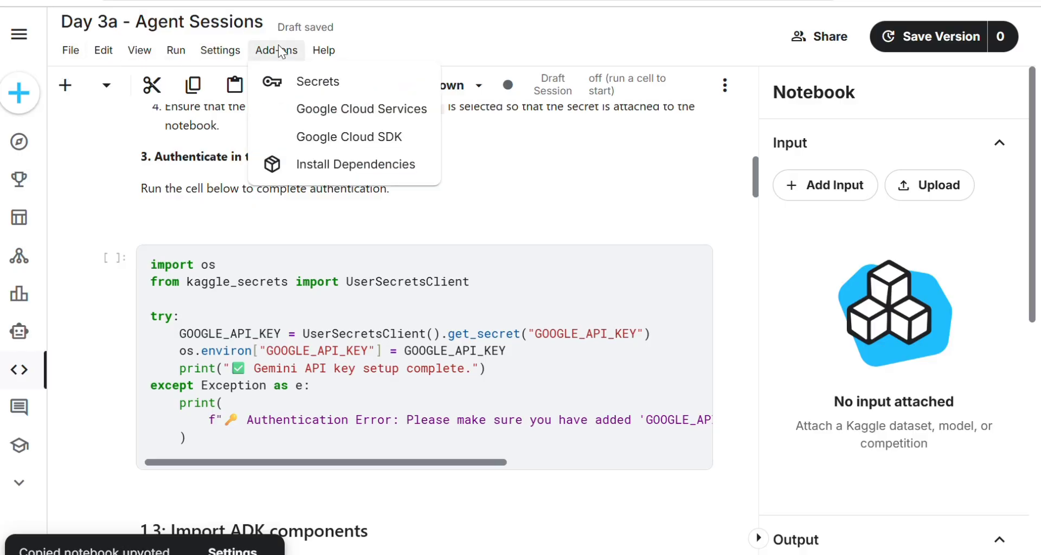
{"action": "left_click", "coordinate": [318, 81]}
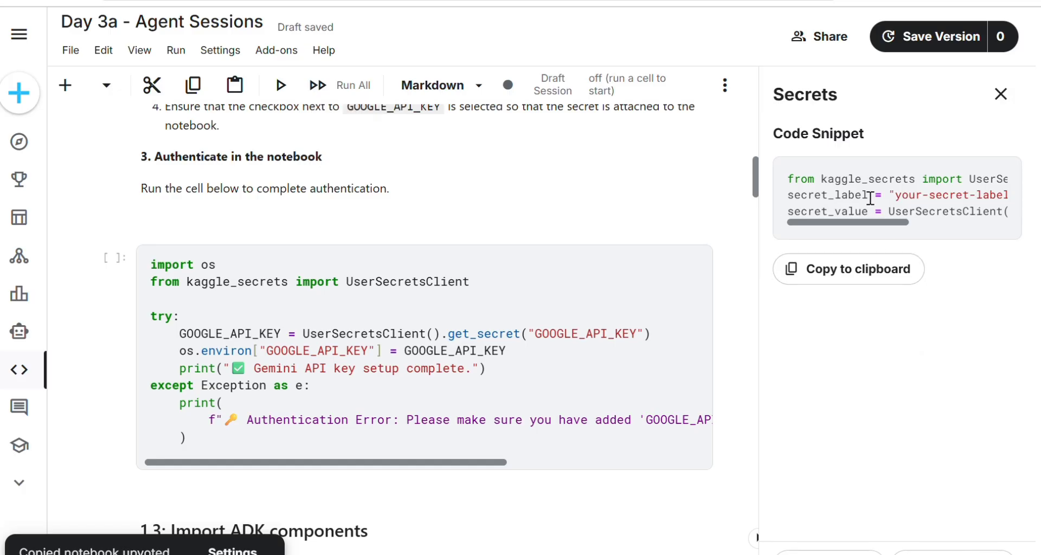
{"action": "left_click", "coordinate": [848, 269]}
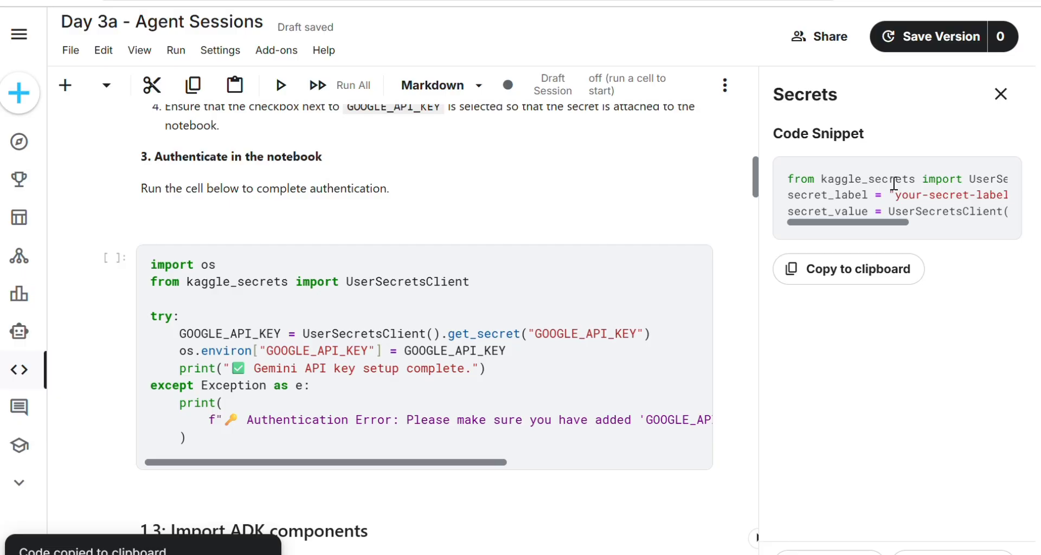
{"action": "left_click", "coordinate": [275, 51]}
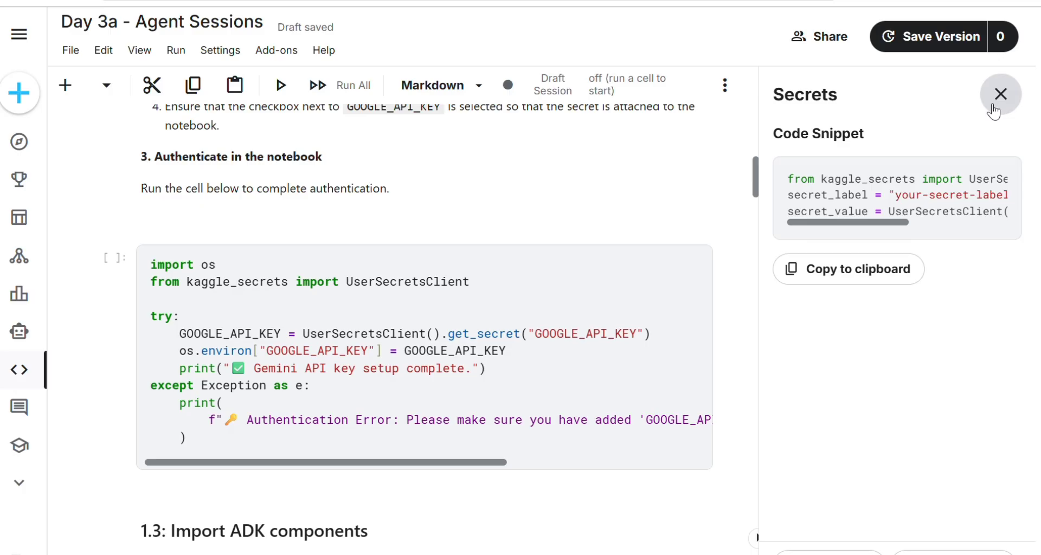
- Attach the GOOGLE_API_KEY secret to the notebook via the reopened Secrets add-on
{"action": "left_click", "coordinate": [1000, 93]}
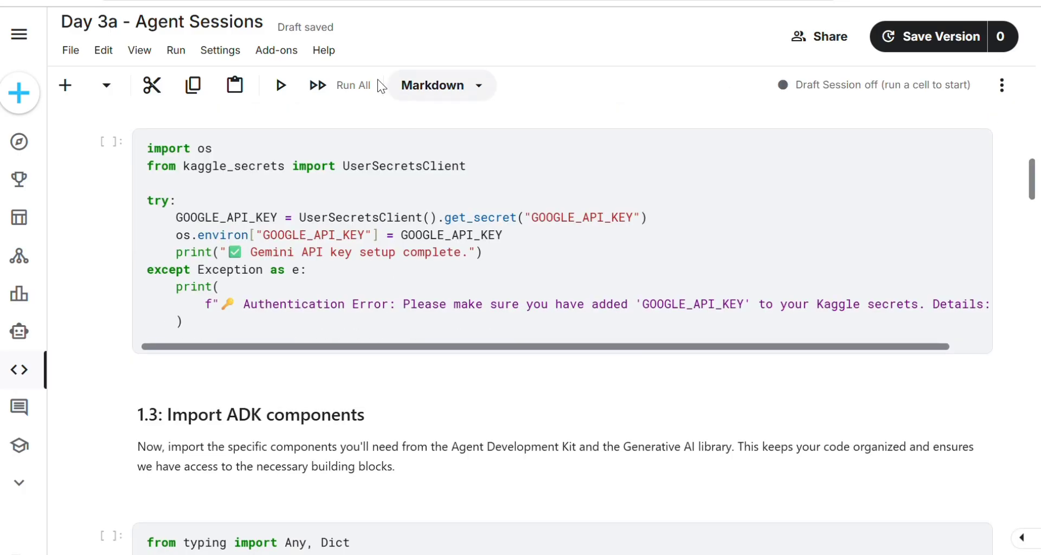
{"action": "left_click", "coordinate": [277, 50]}
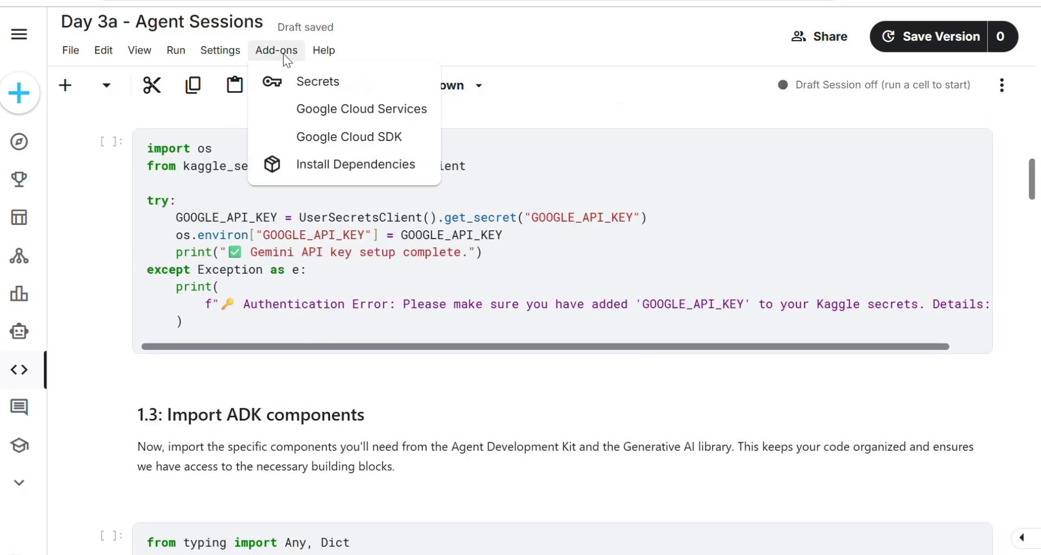
{"action": "left_click", "coordinate": [318, 81]}
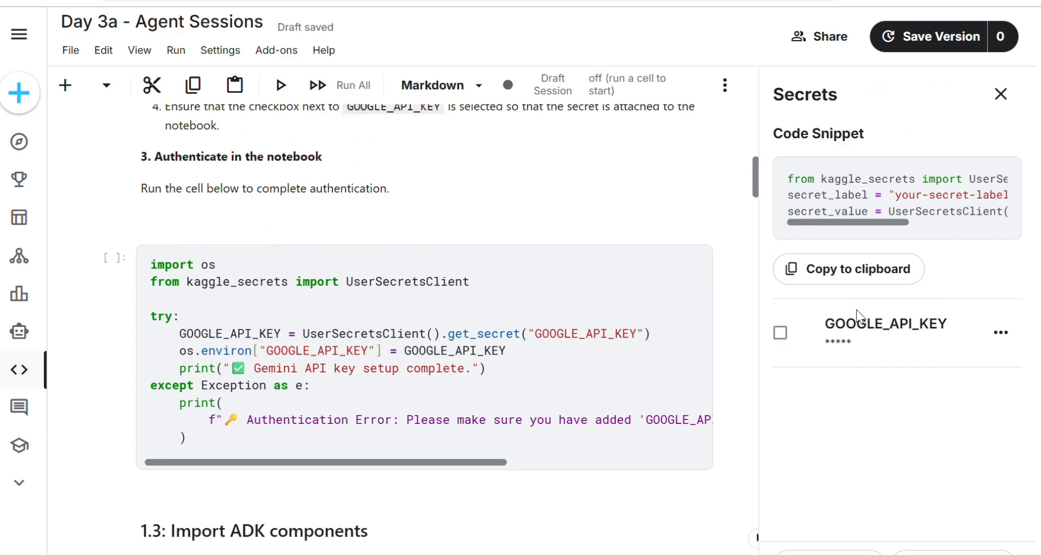
{"action": "left_click", "coordinate": [780, 333]}
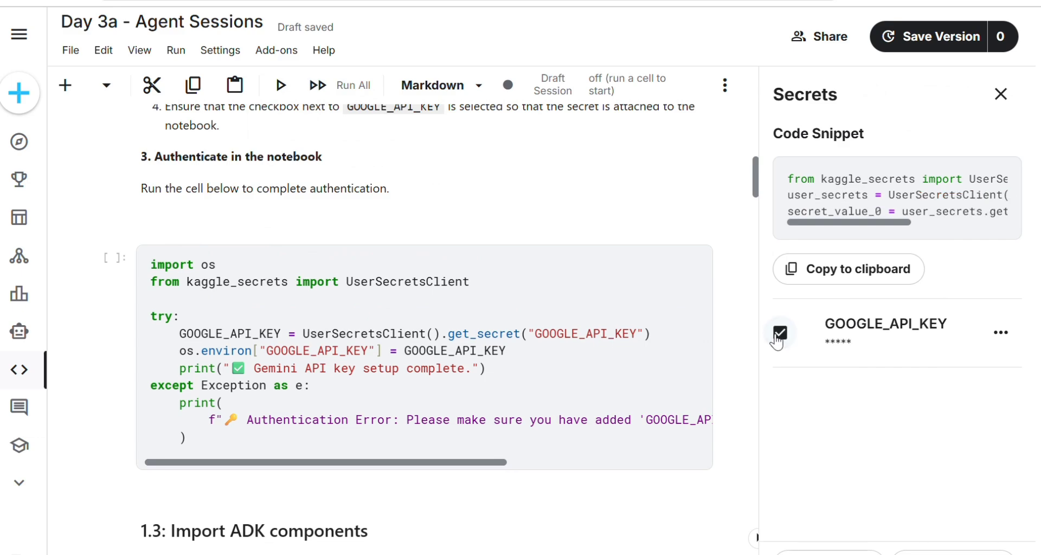
{"action": "mouse_move", "coordinate": [780, 333]}
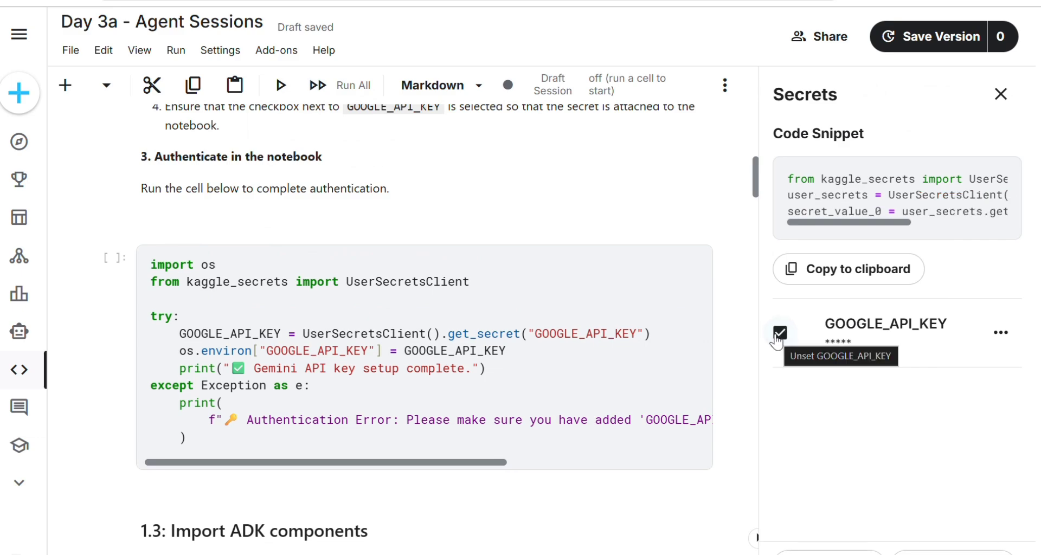
{"action": "left_click", "coordinate": [1000, 332]}
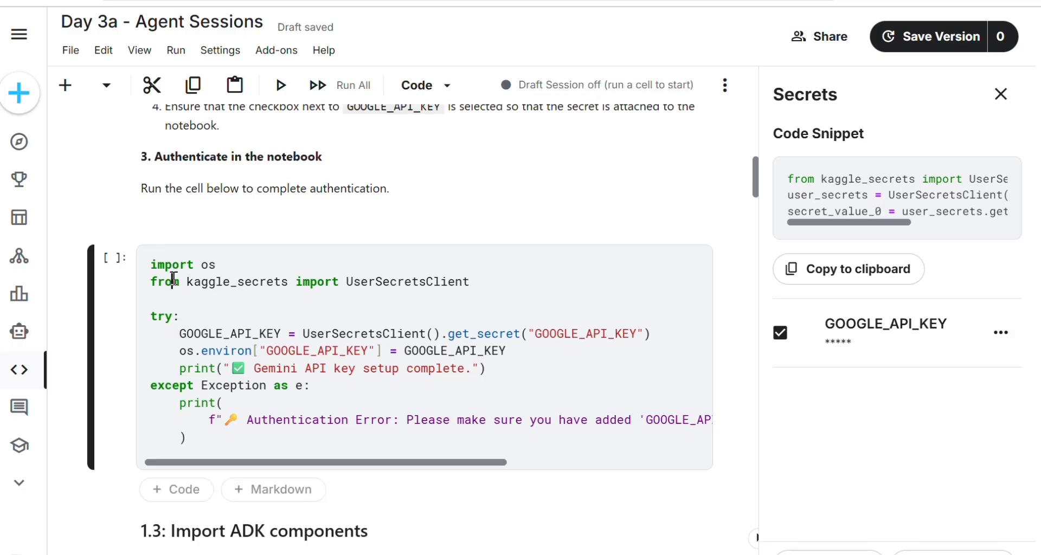
- Run the authentication cell so the session starts and Gemini API key setup completes
{"action": "left_click", "coordinate": [114, 259]}
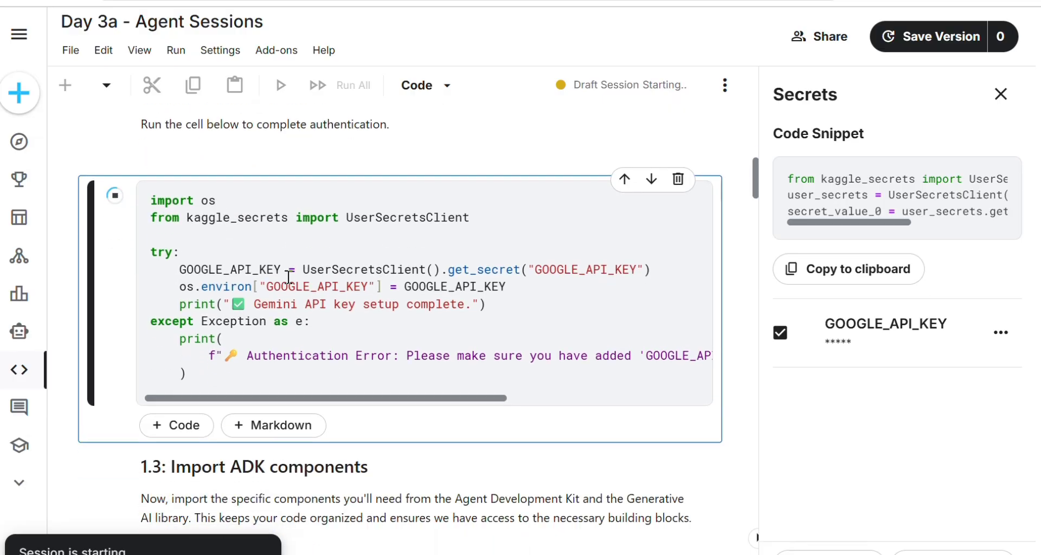
{"action": "left_click", "coordinate": [279, 85]}
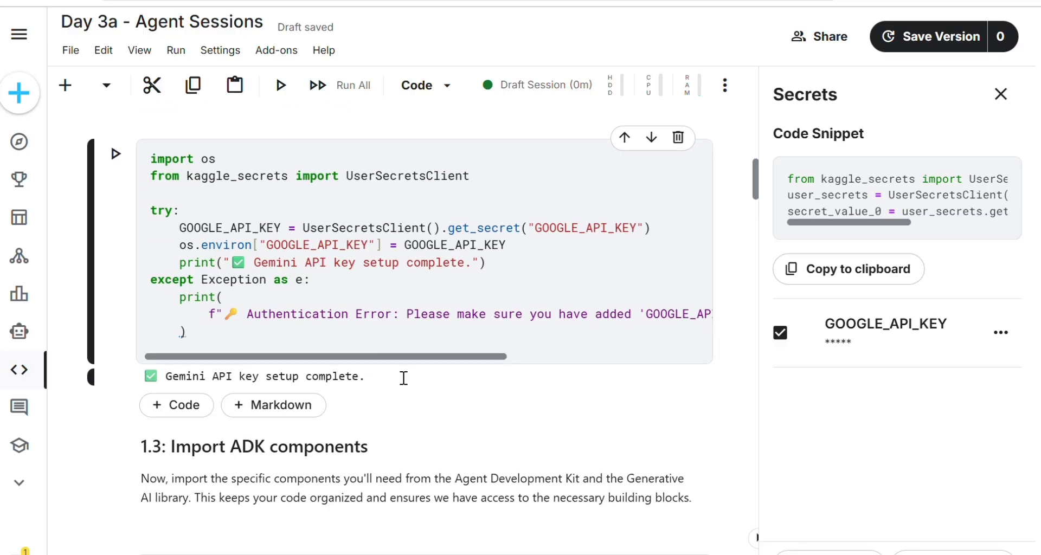
{"action": "mouse_move", "coordinate": [551, 359]}
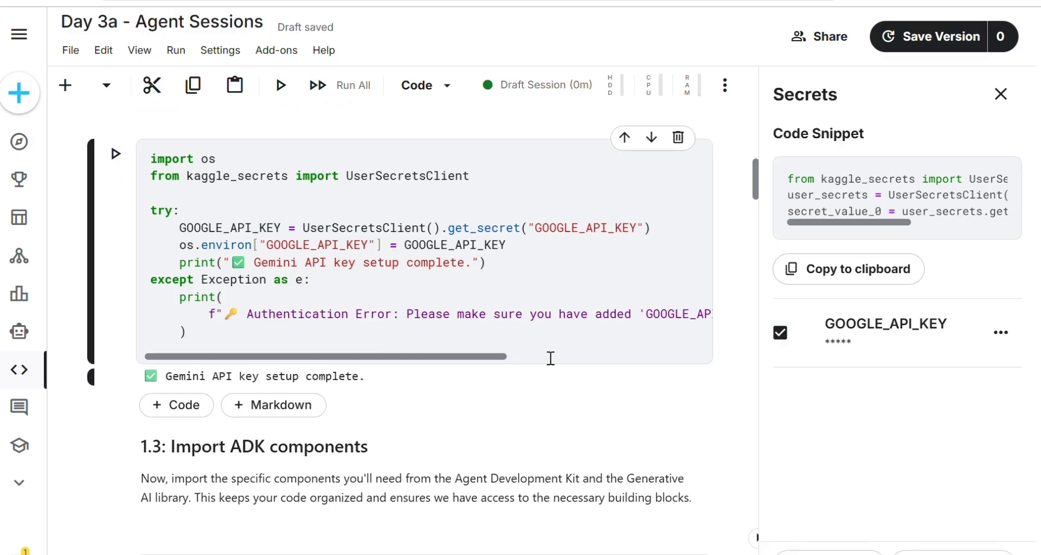
{"action": "scroll", "scroll_direction": "down", "scroll_amount": 3}
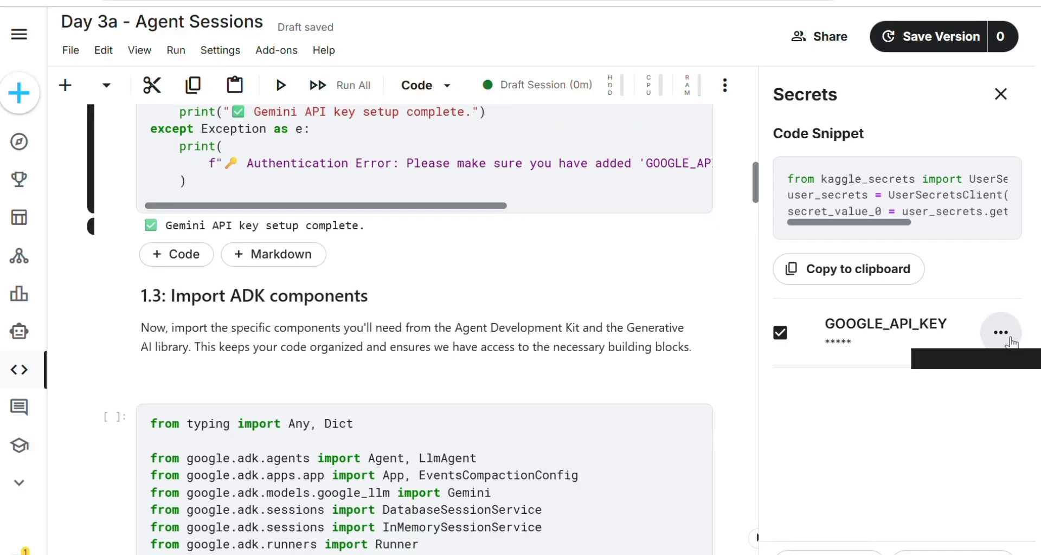
{"action": "left_click", "coordinate": [1001, 333]}
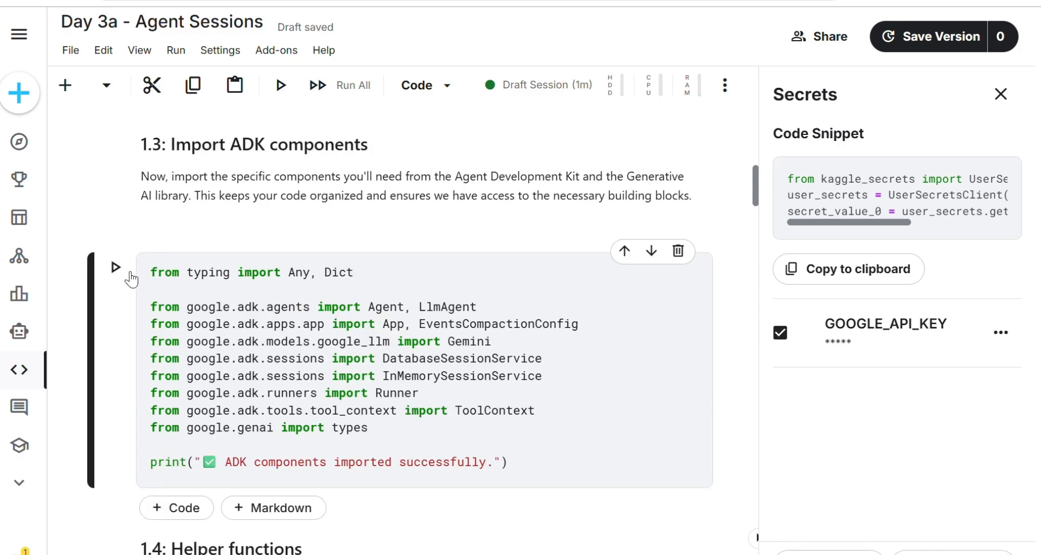
- Run the 1.3 ADK import and 1.4 helper functions cells, reaching the 1.5 retry options cell
{"action": "left_click", "coordinate": [115, 267]}
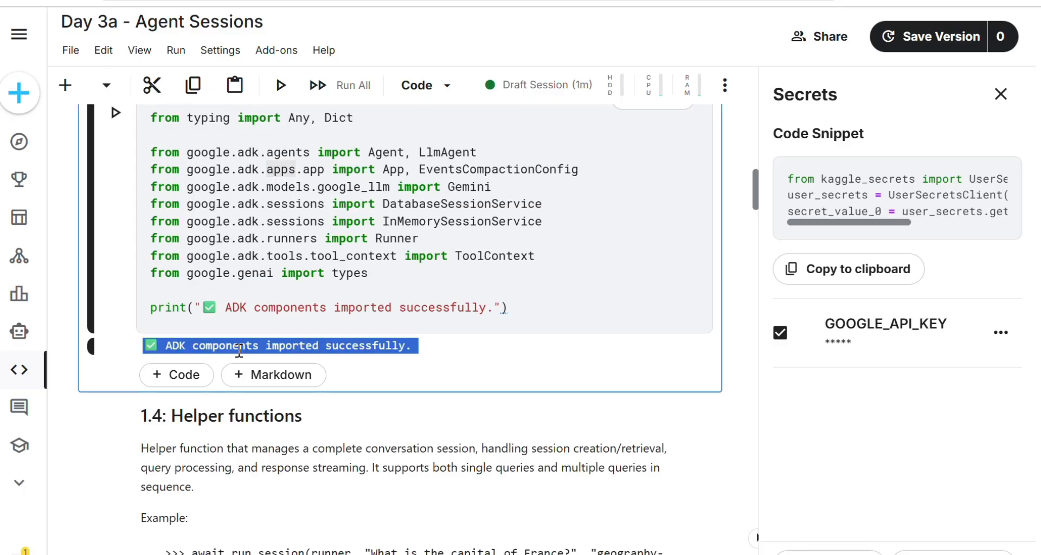
{"action": "scroll", "scroll_direction": "down", "scroll_amount": 3}
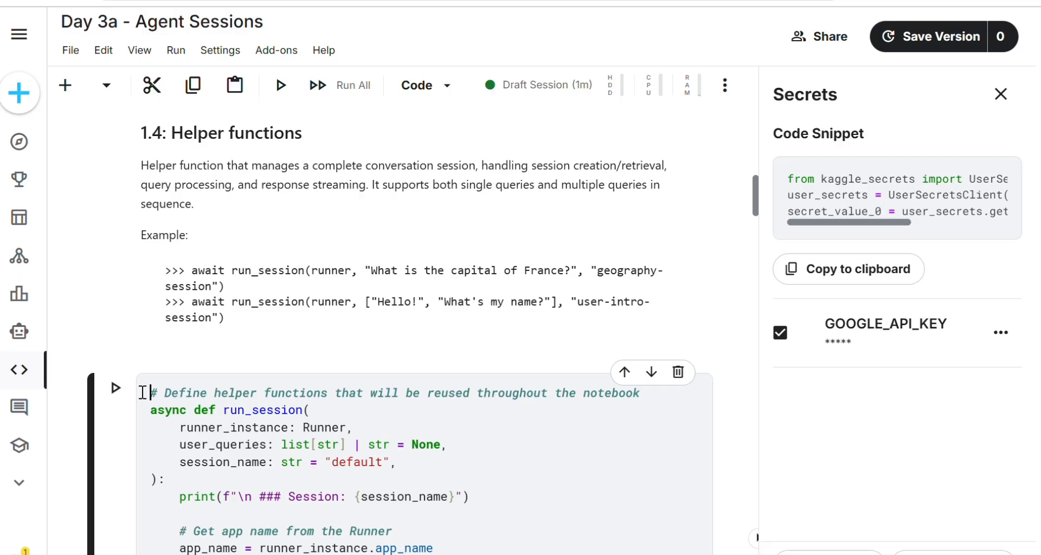
{"action": "scroll", "scroll_direction": "down", "scroll_amount": 3}
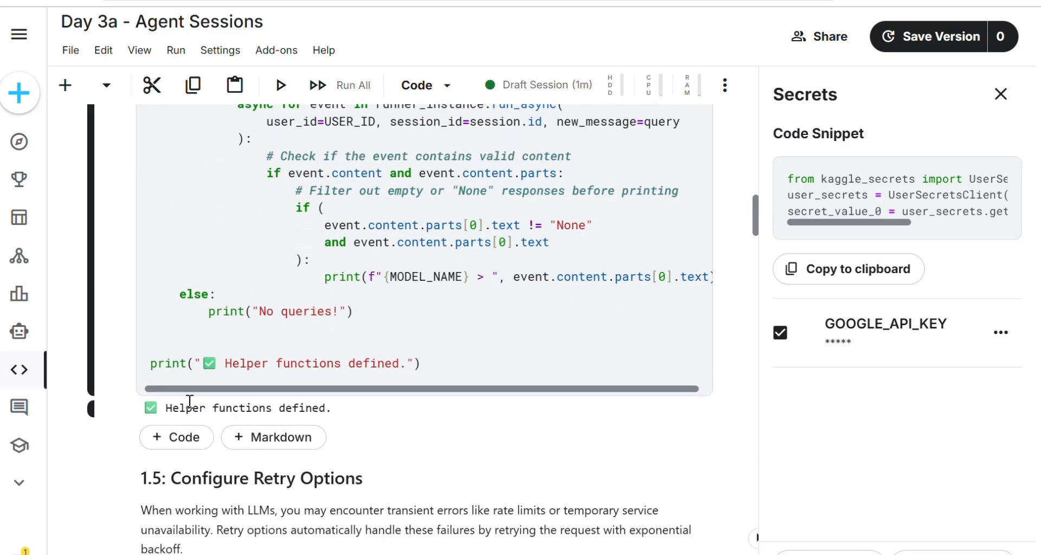
{"action": "scroll", "scroll_direction": "down", "scroll_amount": 3}
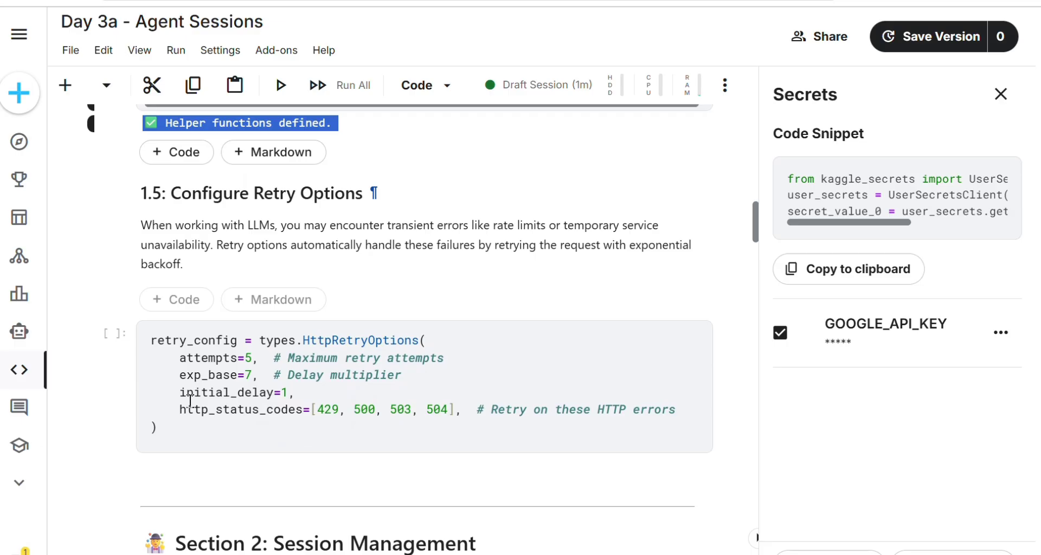
{"action": "left_click", "coordinate": [280, 85]}
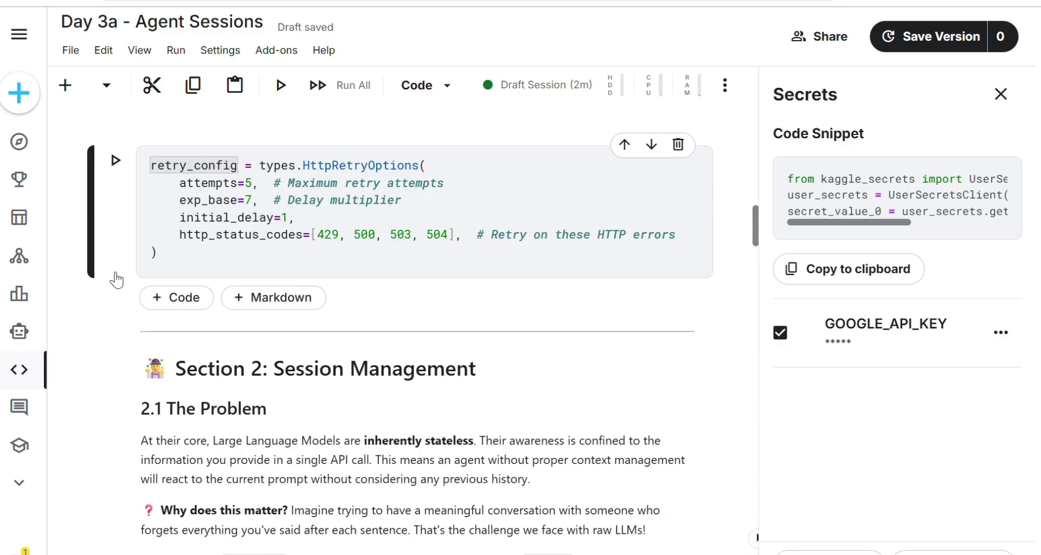
{"action": "scroll", "scroll_direction": "down", "scroll_amount": 3}
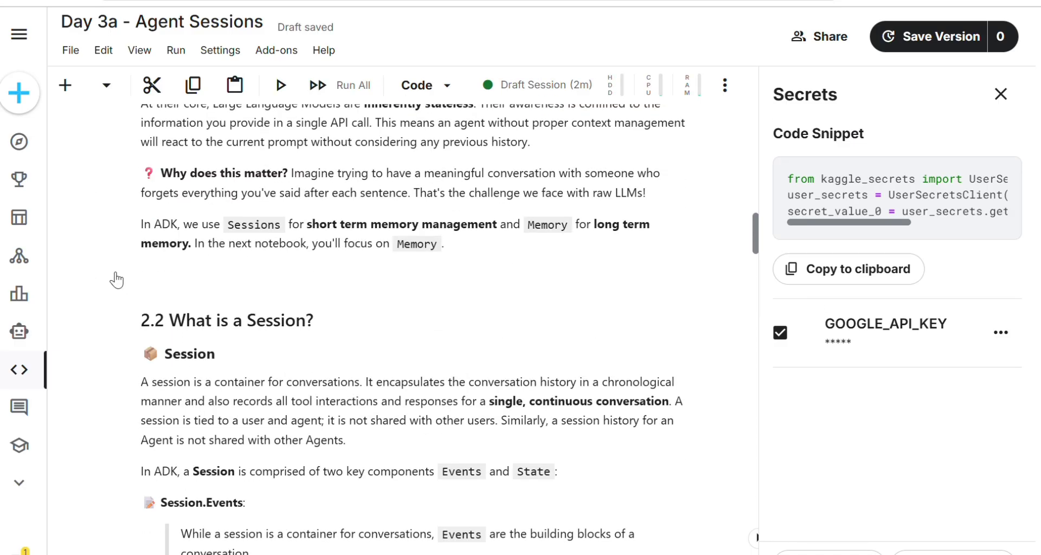
{"action": "scroll", "scroll_direction": "down", "scroll_amount": 3}
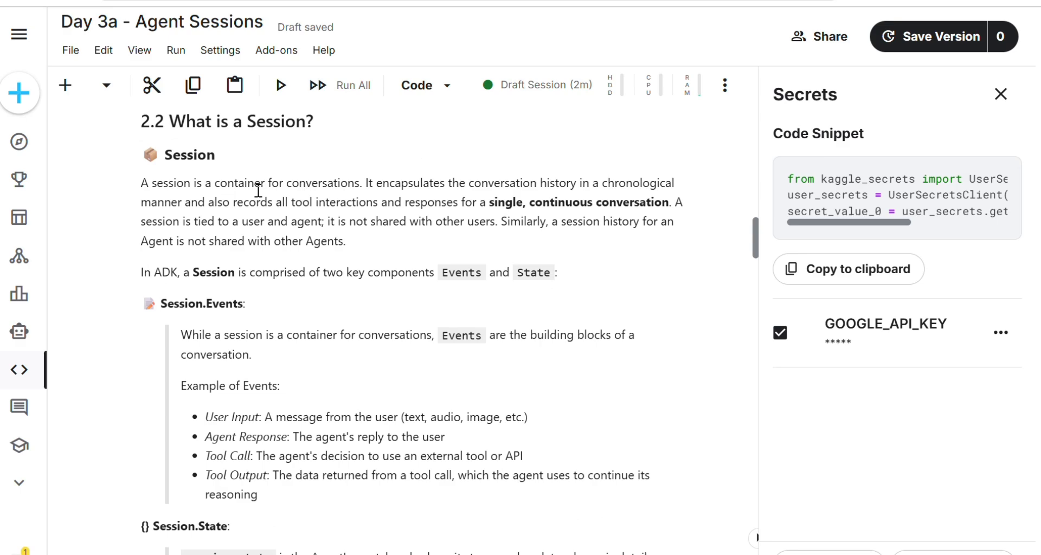
{"action": "mouse_move", "coordinate": [558, 195]}
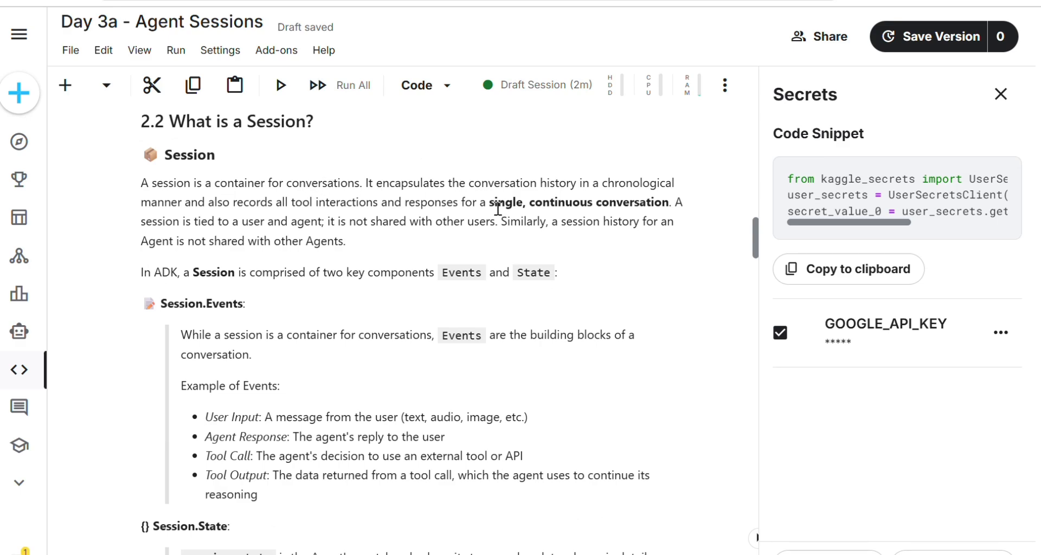
{"action": "mouse_move", "coordinate": [256, 229]}
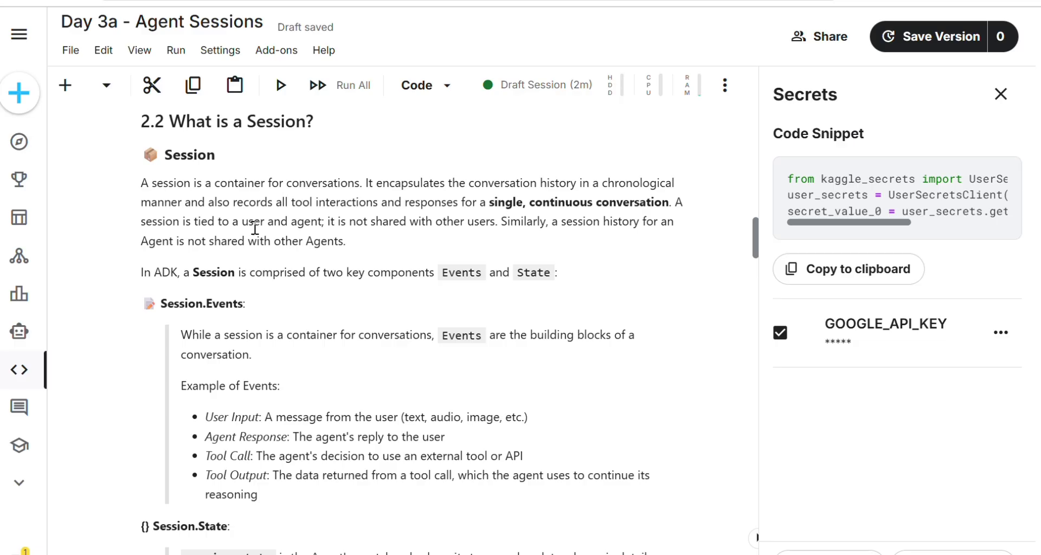
{"action": "mouse_move", "coordinate": [450, 239]}
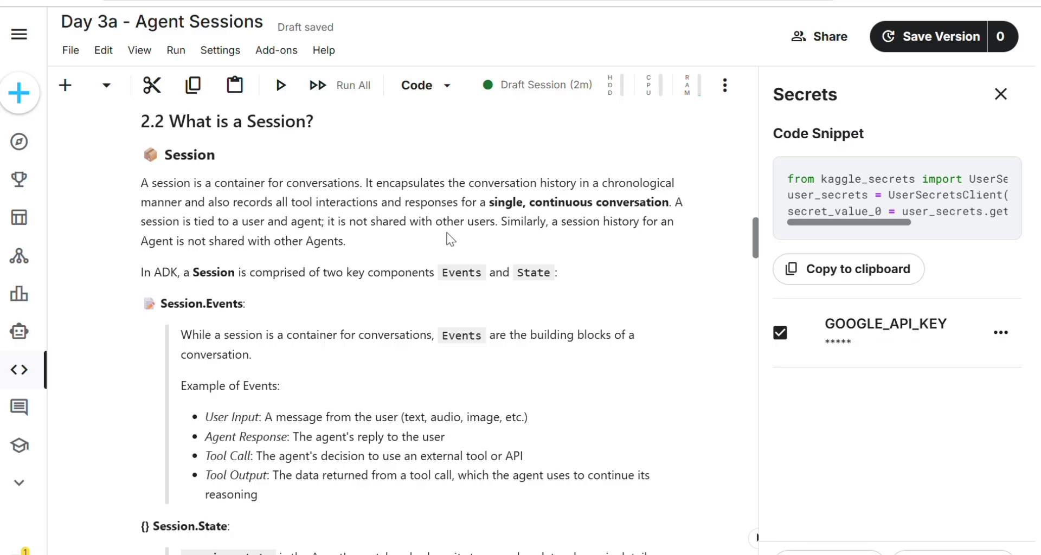
{"action": "scroll", "scroll_direction": "down", "scroll_amount": 3}
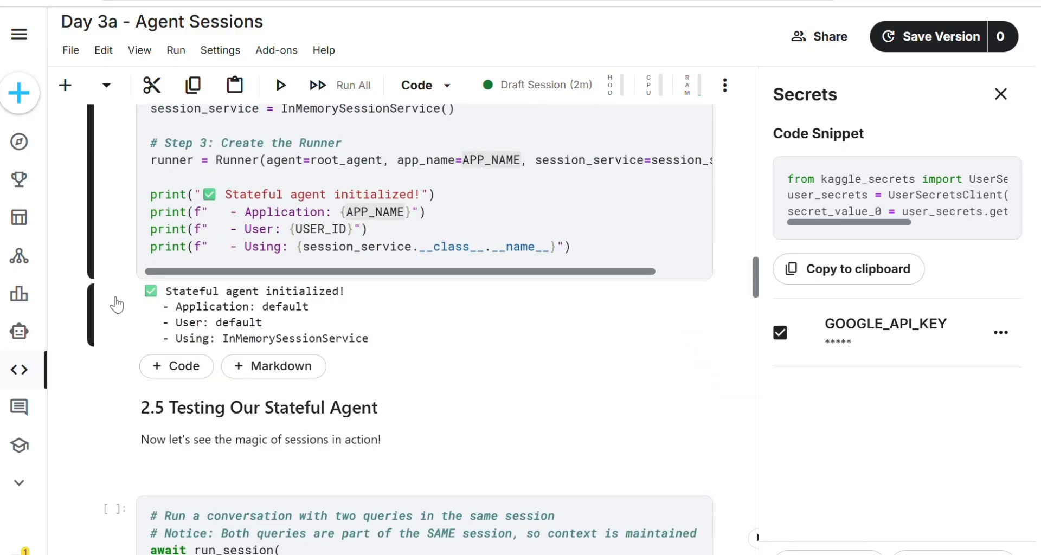
- Run the section 2.5 two-query run_session cell
{"action": "right_click", "coordinate": [185, 291]}
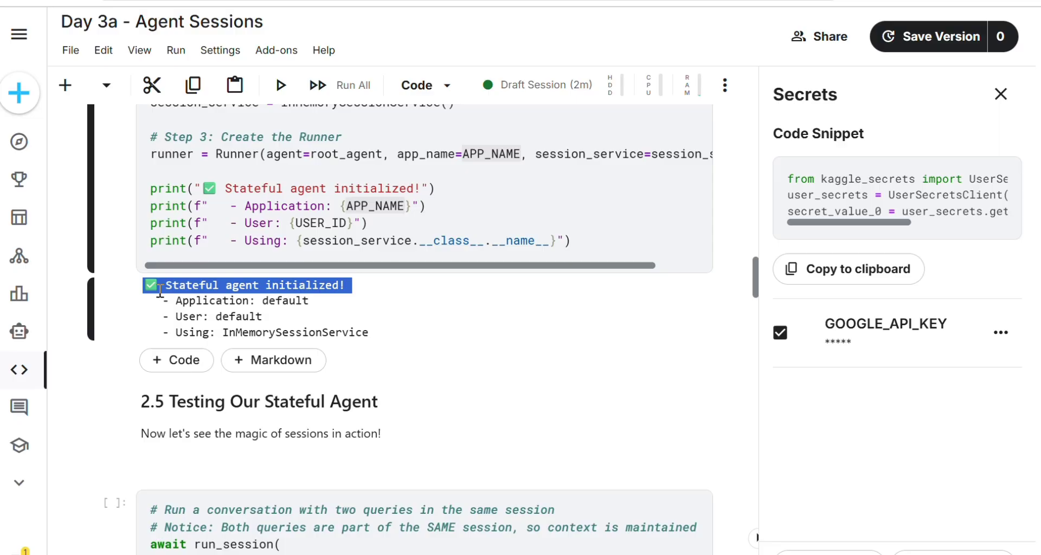
{"action": "scroll", "scroll_direction": "down", "scroll_amount": 3}
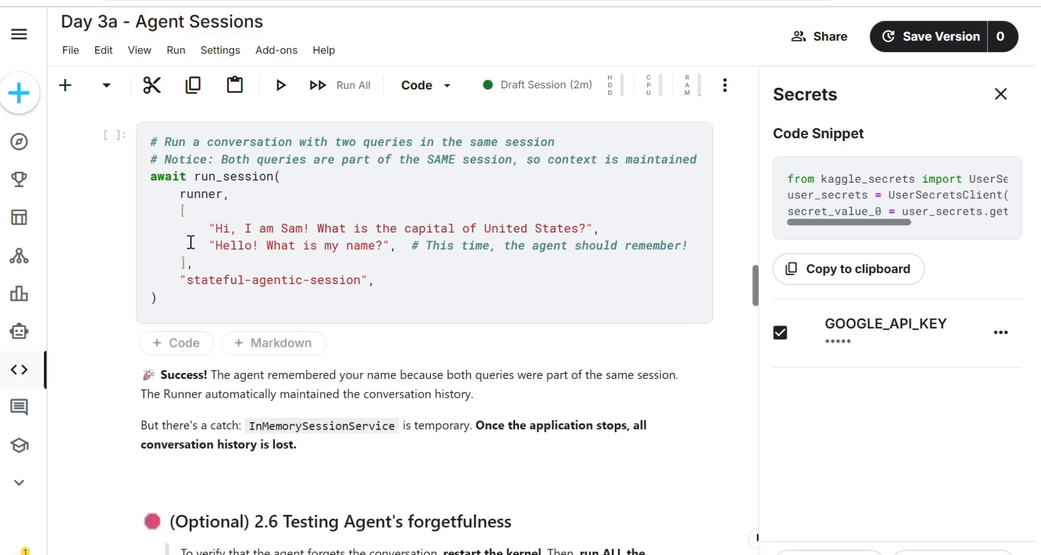
{"action": "left_click", "coordinate": [115, 138]}
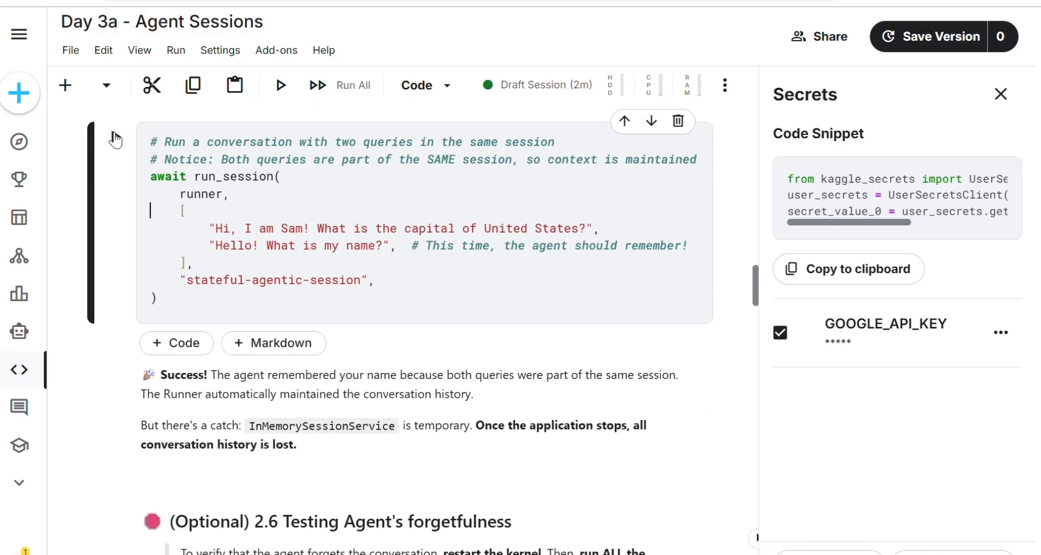
{"action": "left_click", "coordinate": [280, 85]}
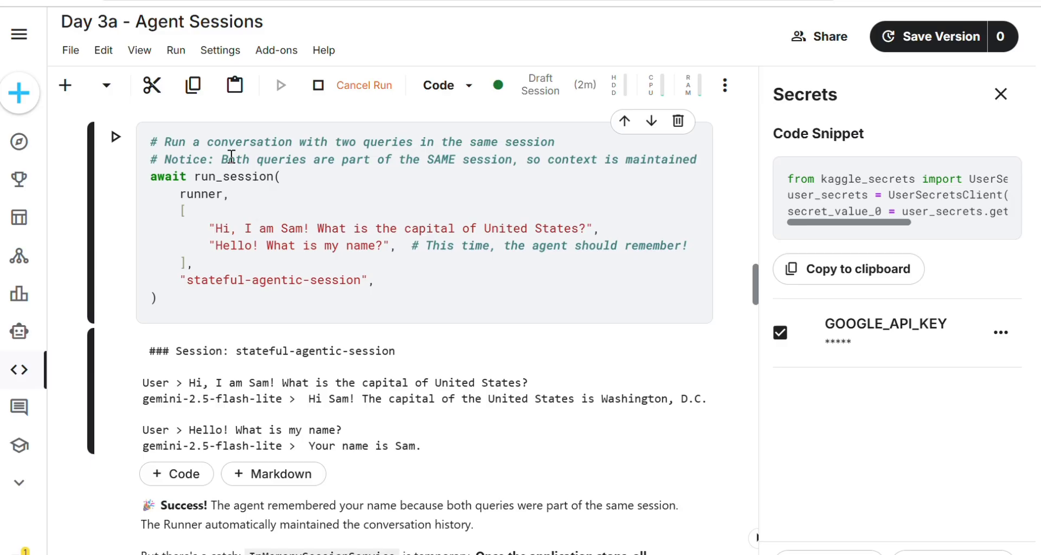
- Review the output showing the Washington, D.C. answer and the remembered name Sam
{"action": "scroll", "scroll_direction": "down", "scroll_amount": 3}
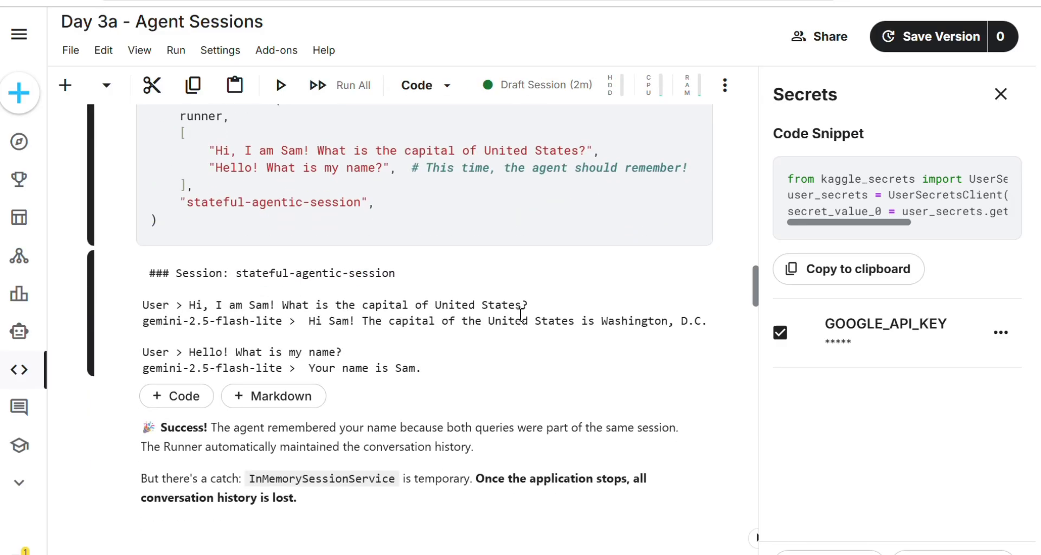
{"action": "scroll", "scroll_direction": "down", "scroll_amount": 3}
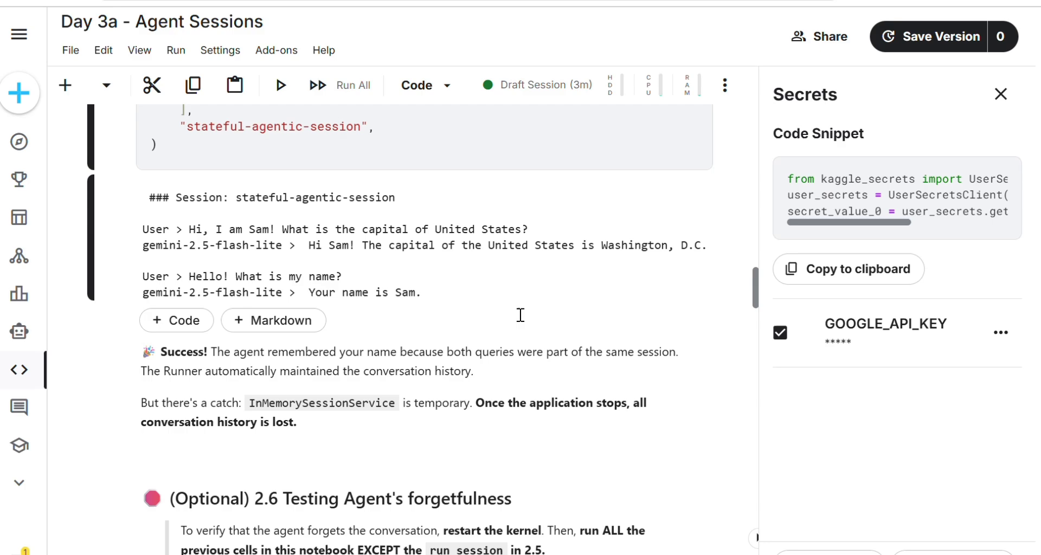
{"action": "scroll", "scroll_direction": "down", "scroll_amount": 3}
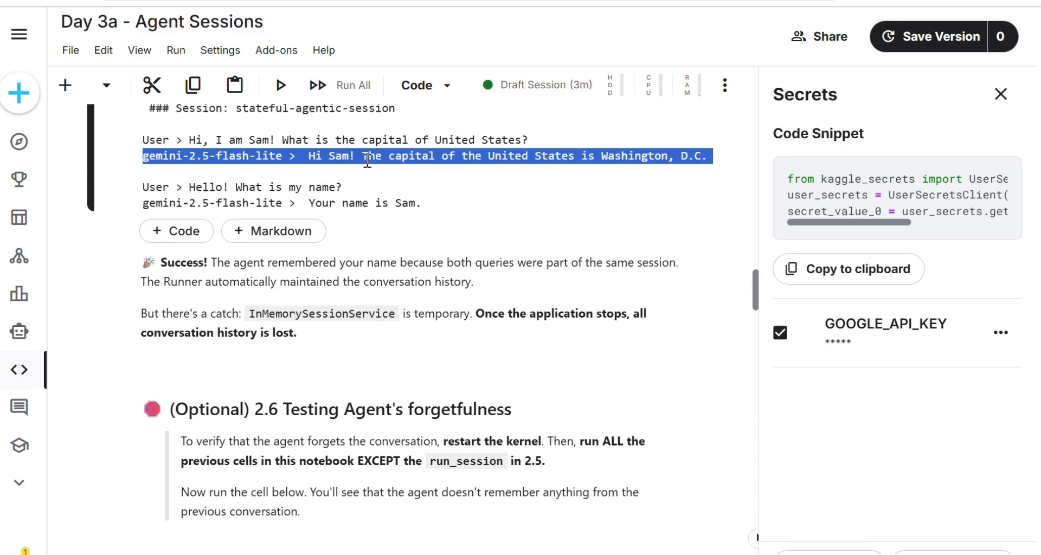
{"action": "scroll", "scroll_direction": "down", "scroll_amount": 3}
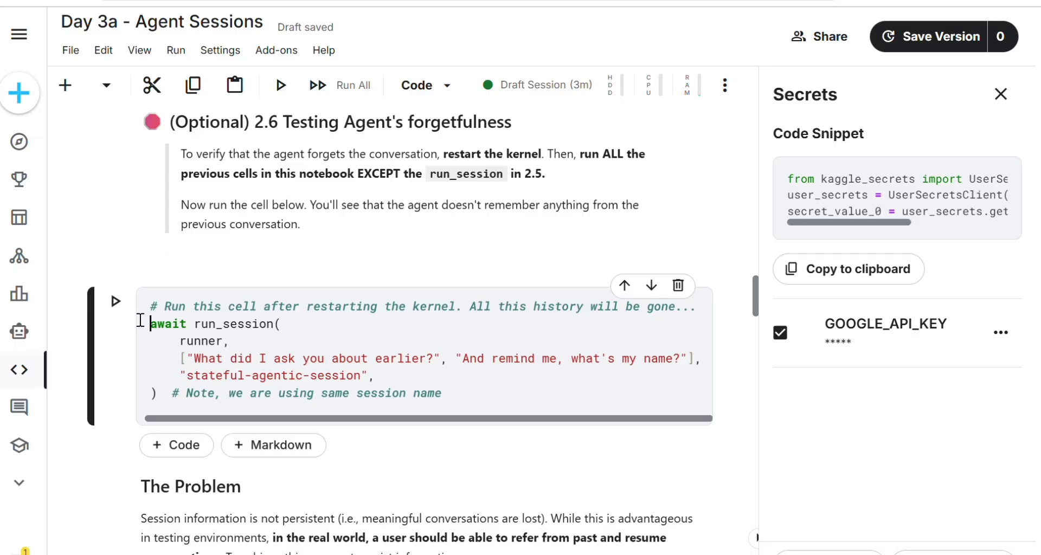
- Run the section 2.6 forgetfulness test, confirming the agent still recalls Sam, down to Section 3
{"action": "left_click", "coordinate": [115, 300]}
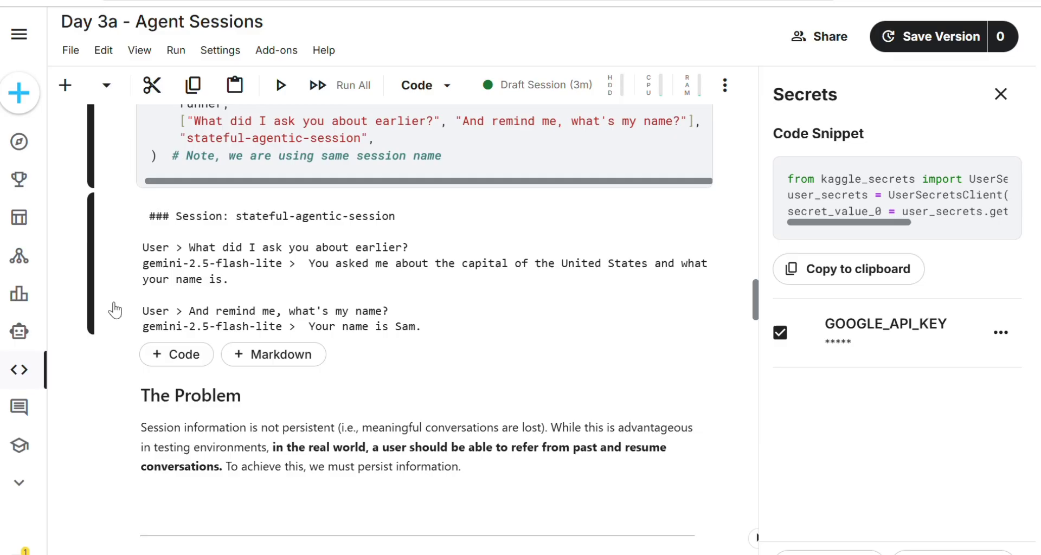
{"action": "scroll", "scroll_direction": "down", "scroll_amount": 3}
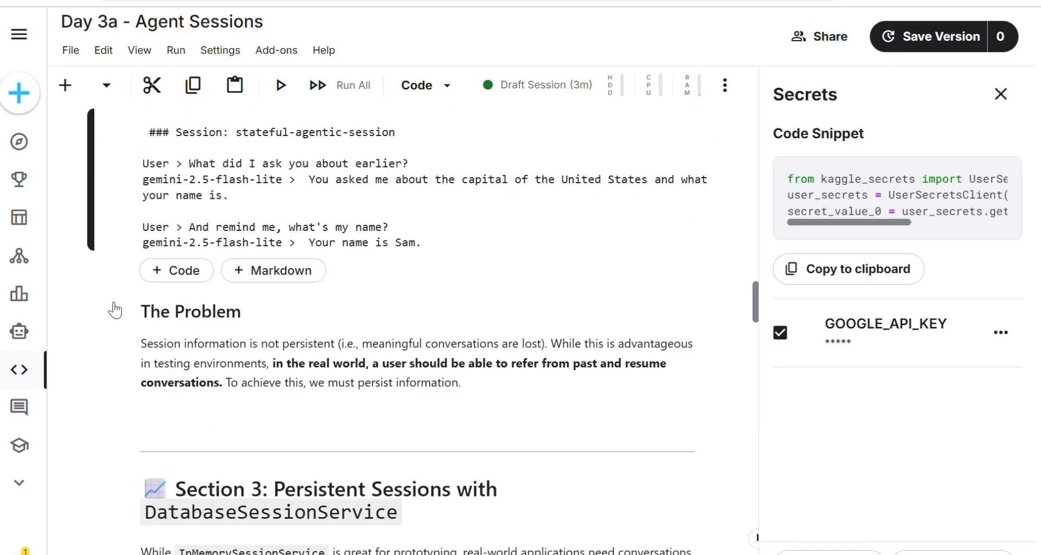
{"action": "scroll", "scroll_direction": "down", "scroll_amount": 3}
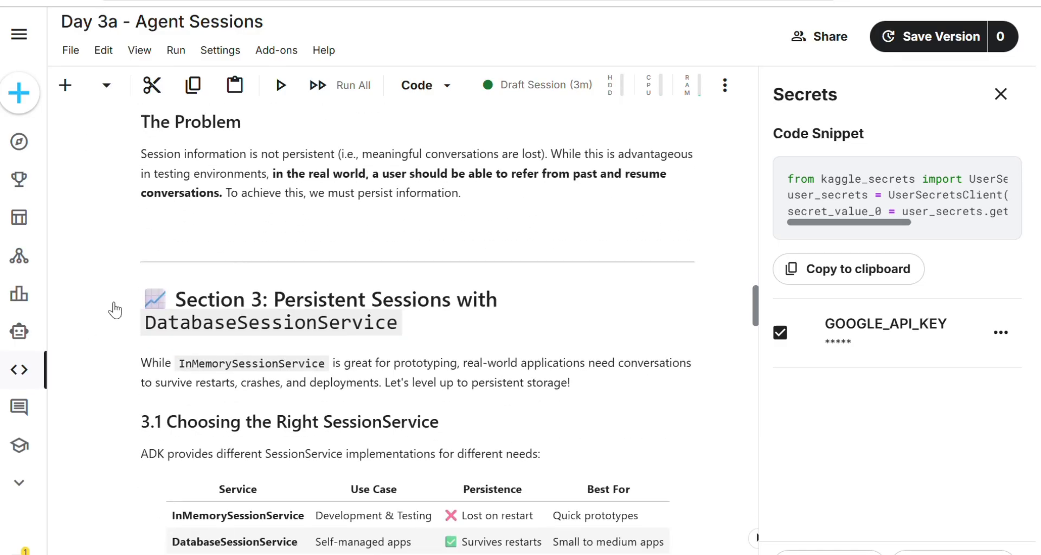
{"action": "scroll", "scroll_direction": "down", "scroll_amount": 3}
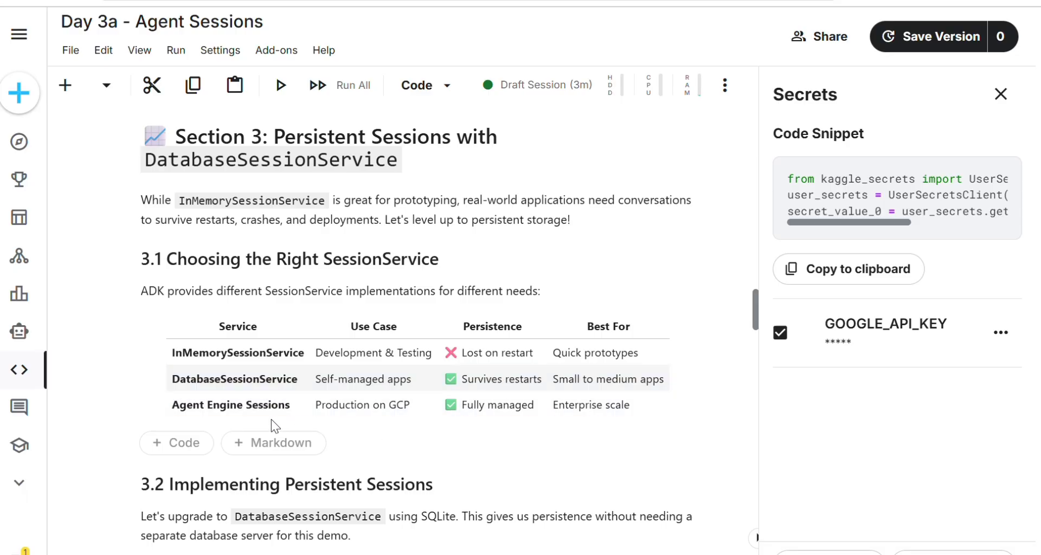
- Run the test-db-session-01 conversation and its resumed follow-up asking about India
{"action": "scroll", "scroll_direction": "down", "scroll_amount": 3}
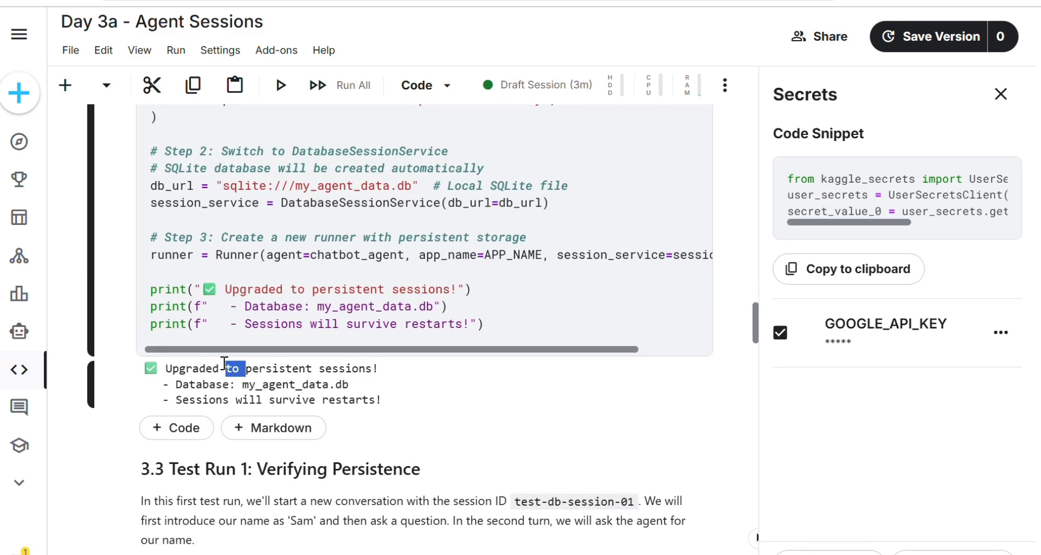
{"action": "scroll", "scroll_direction": "down", "scroll_amount": 3}
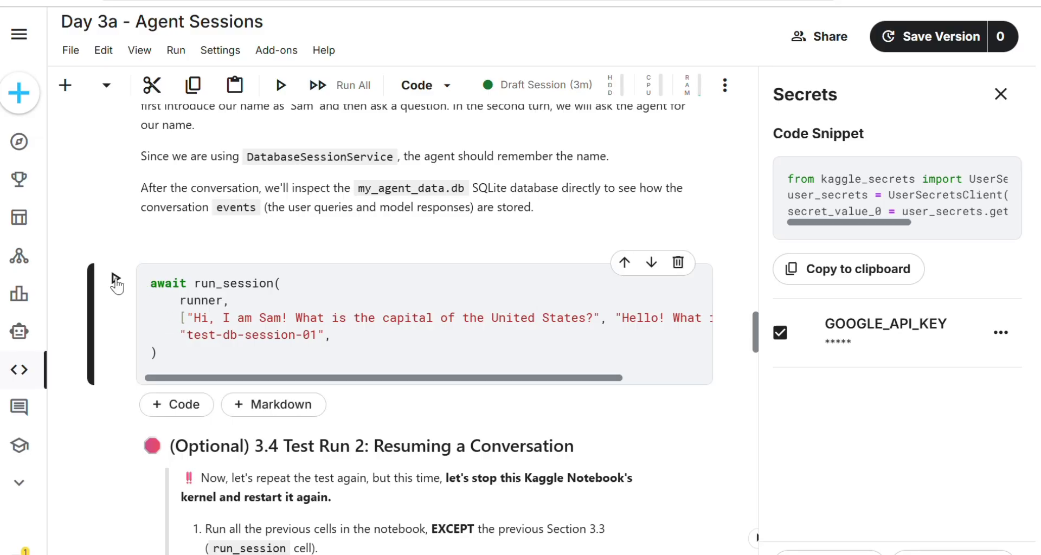
{"action": "left_click", "coordinate": [280, 85]}
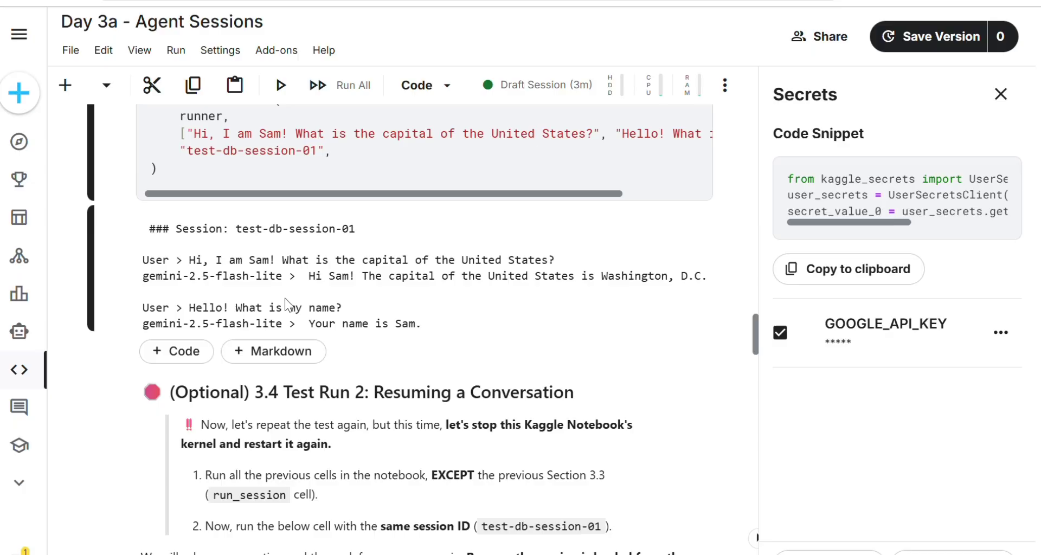
{"action": "scroll", "scroll_direction": "down", "scroll_amount": 3}
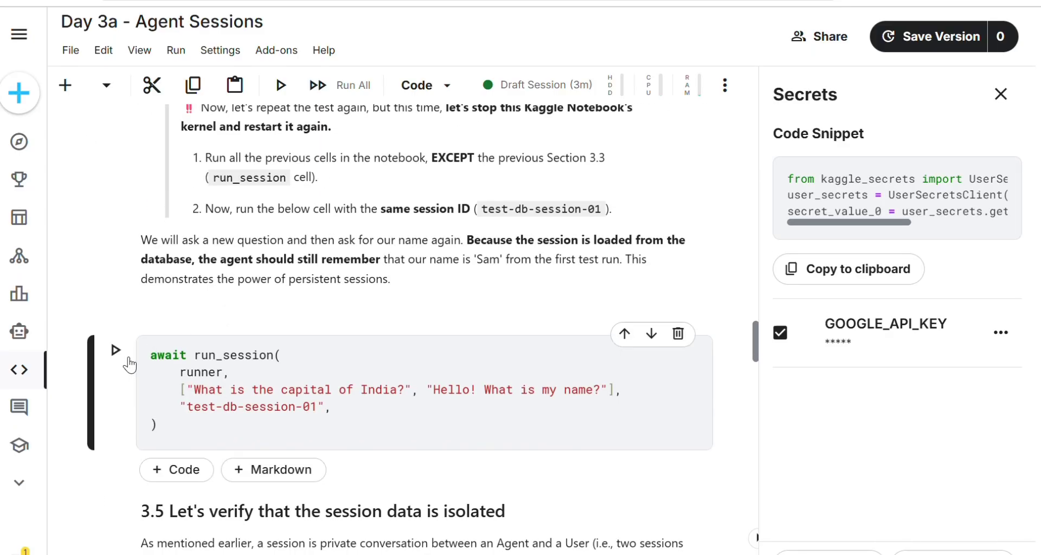
{"action": "left_click", "coordinate": [114, 351]}
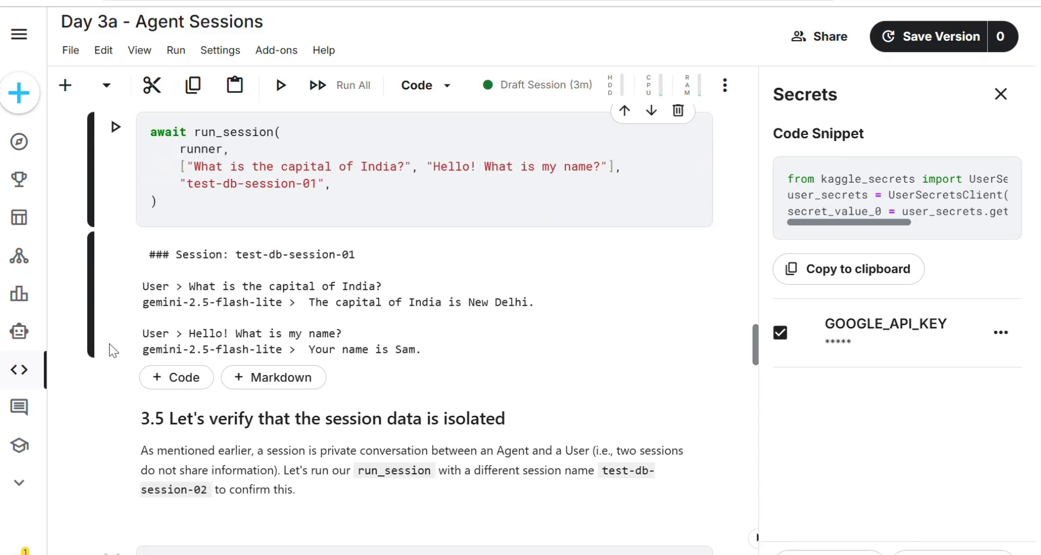
- Run the test-db-session-02 isolation check and review the stored database events
{"action": "scroll", "scroll_direction": "down", "scroll_amount": 3}
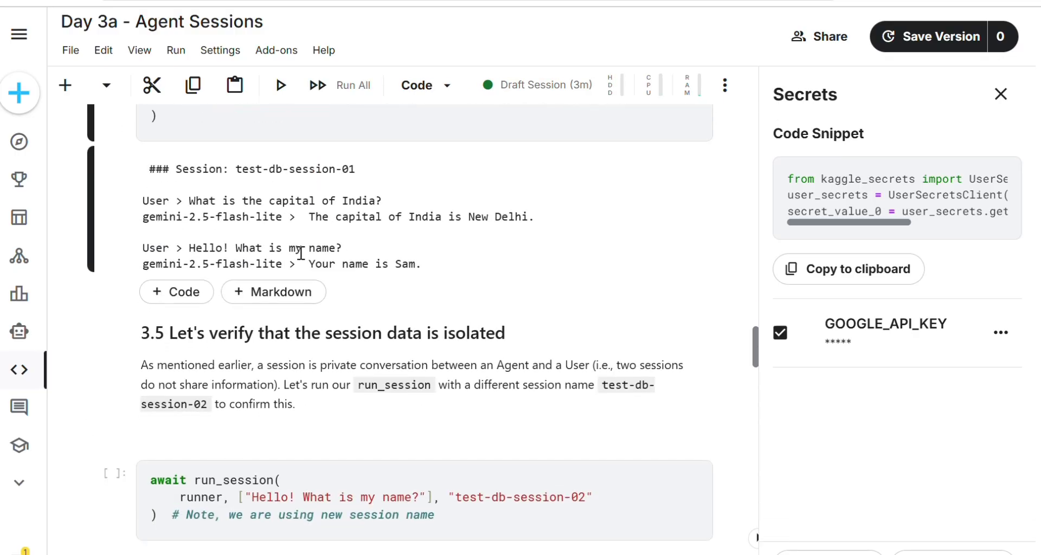
{"action": "double_click", "coordinate": [356, 263]}
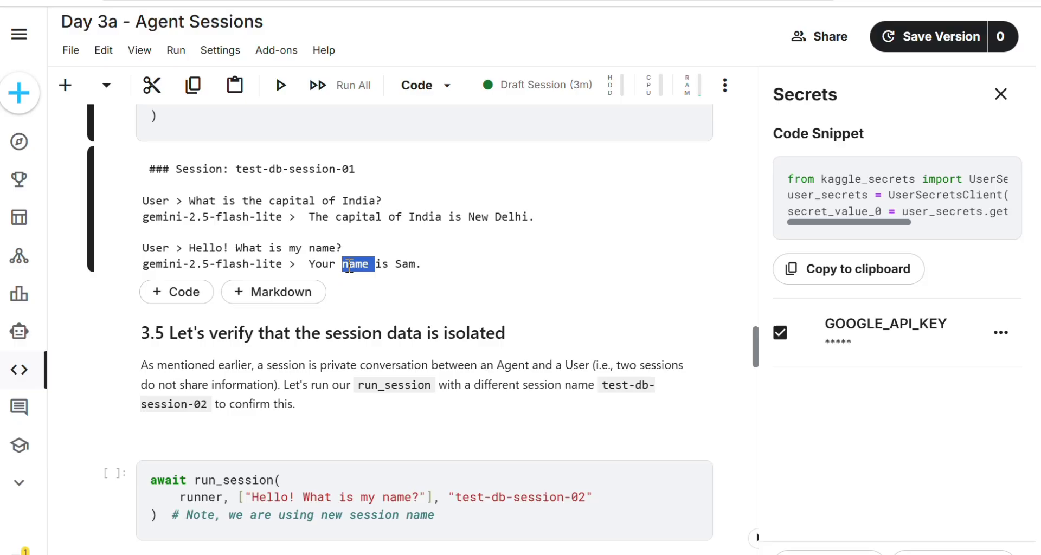
{"action": "scroll", "scroll_direction": "down", "scroll_amount": 3}
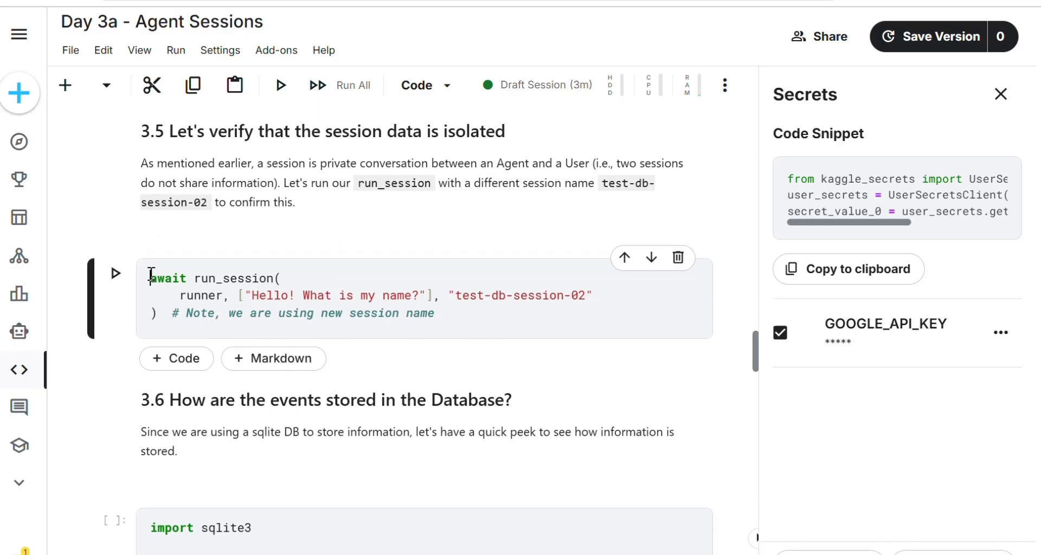
{"action": "left_click", "coordinate": [115, 273]}
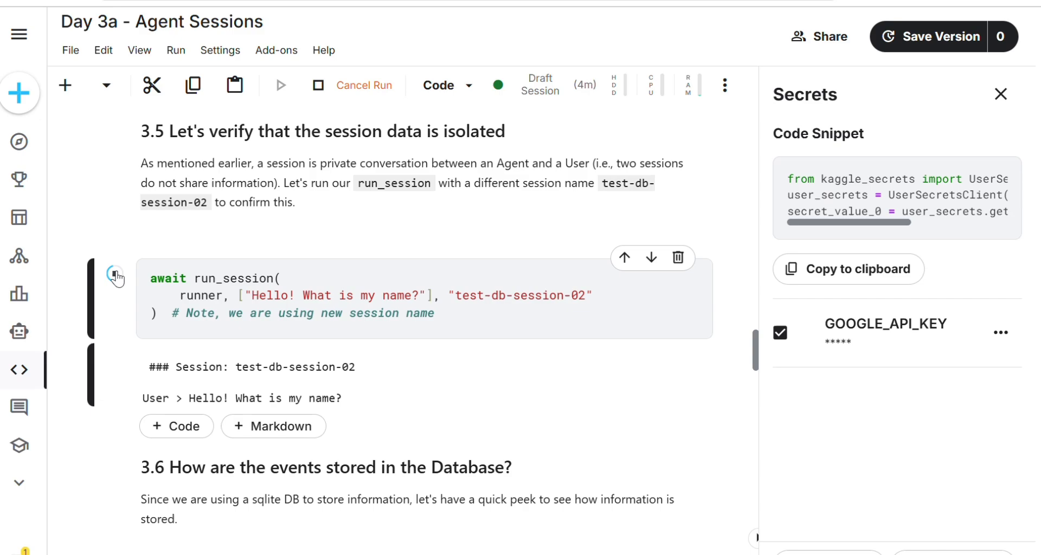
{"action": "scroll", "scroll_direction": "down", "scroll_amount": 3}
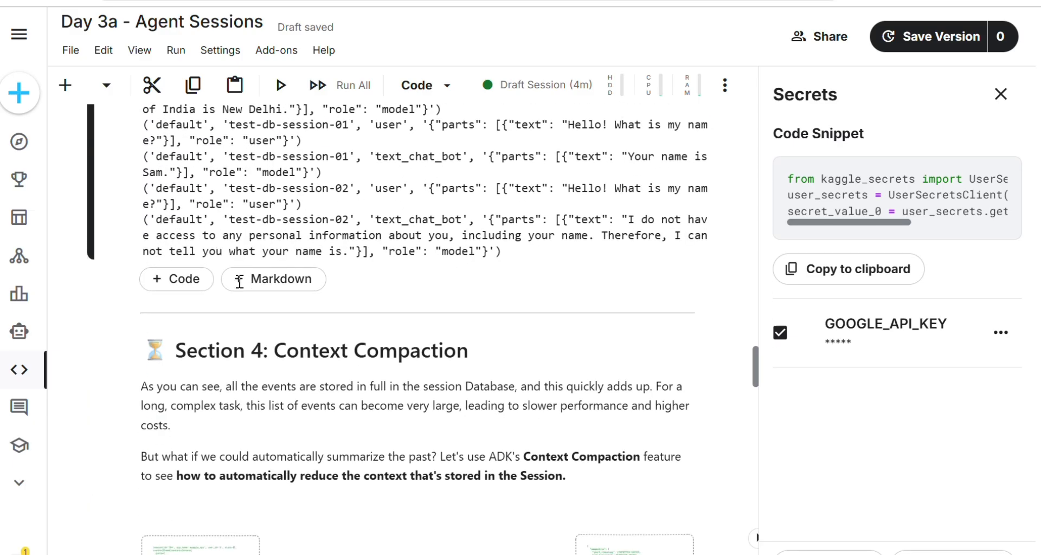
{"action": "scroll", "scroll_direction": "down", "scroll_amount": 3}
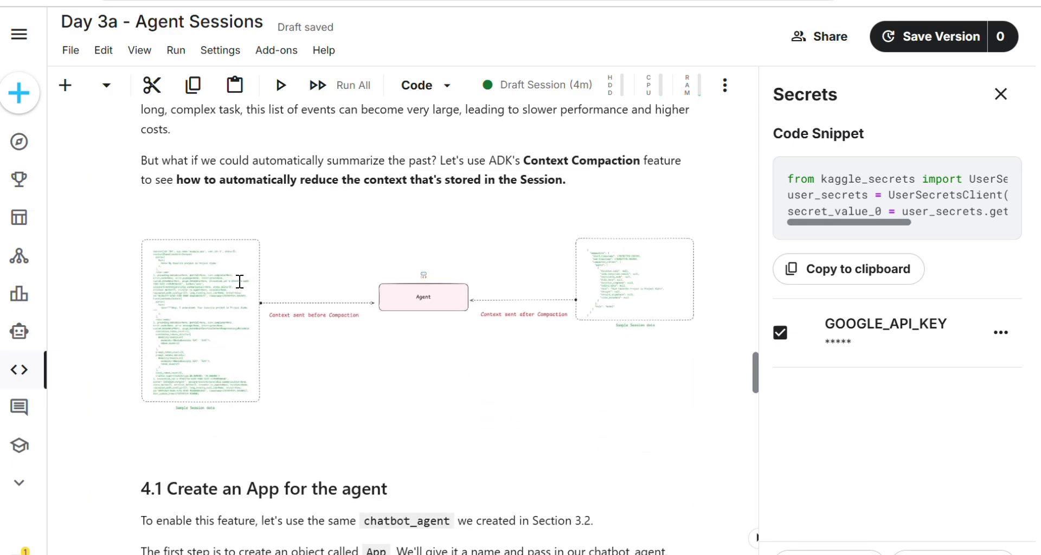
{"action": "scroll", "scroll_direction": "down", "scroll_amount": 3}
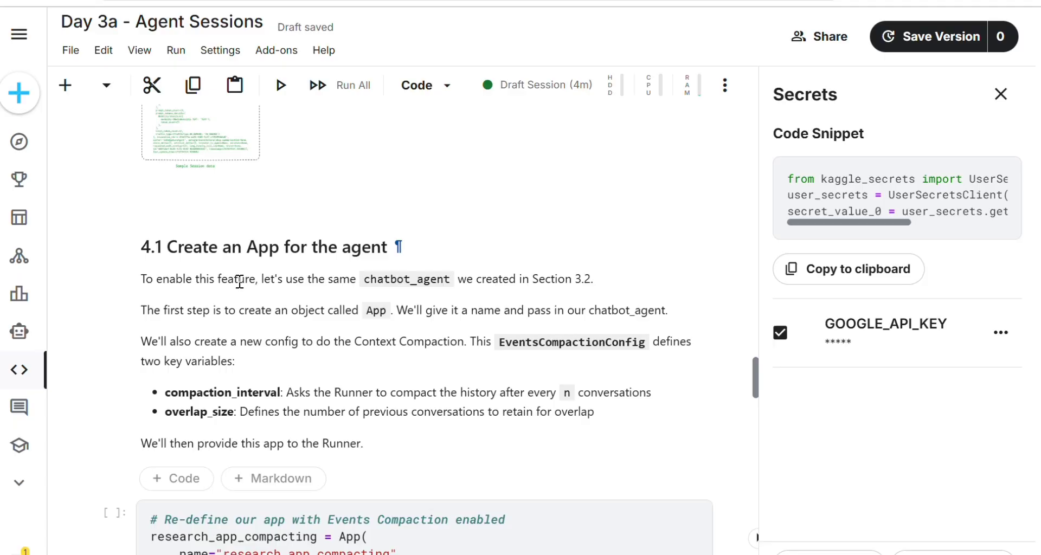
{"action": "scroll", "scroll_direction": "down", "scroll_amount": 3}
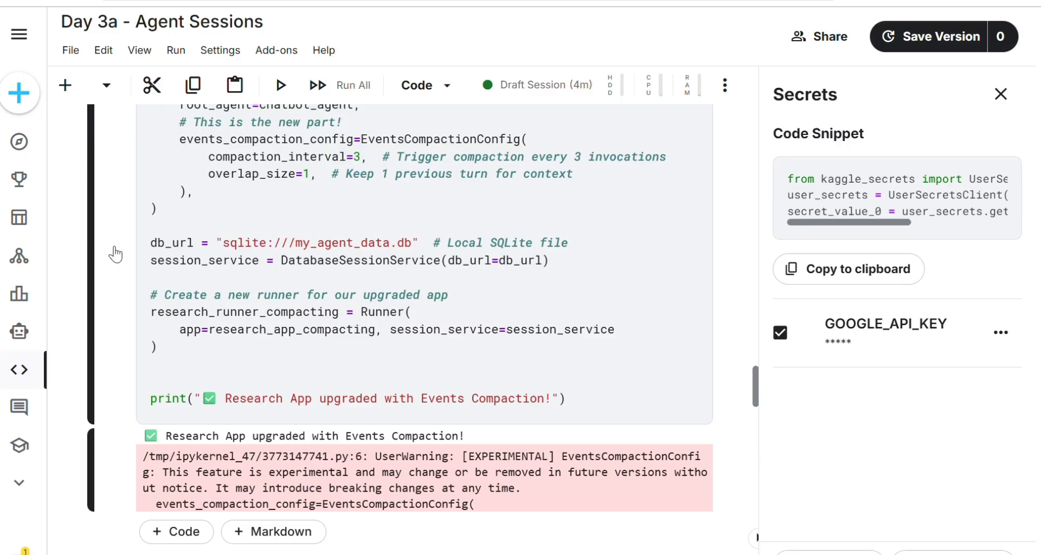
{"action": "scroll", "scroll_direction": "down", "scroll_amount": 3}
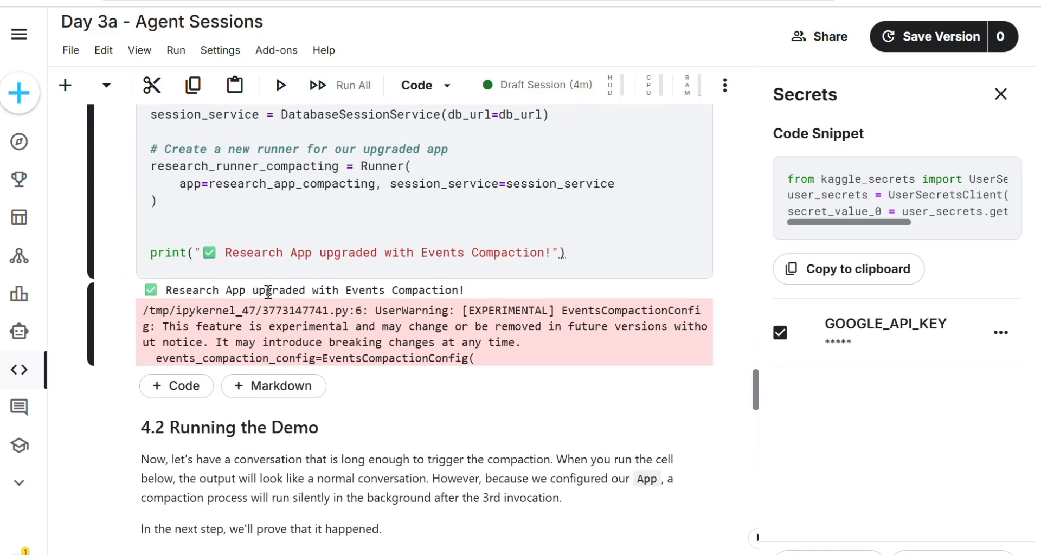
{"action": "scroll", "scroll_direction": "down", "scroll_amount": 3}
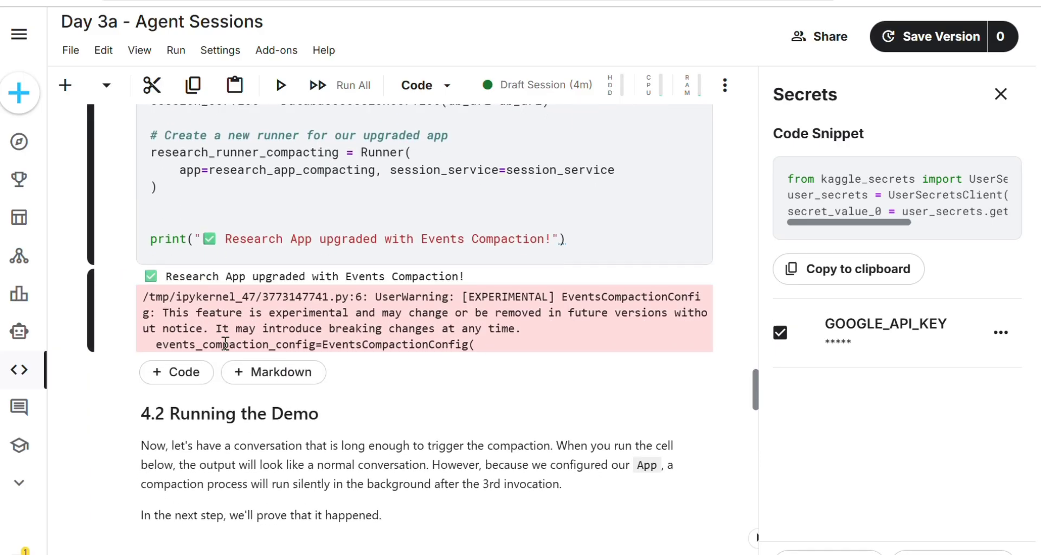
{"action": "scroll", "scroll_direction": "down", "scroll_amount": 3}
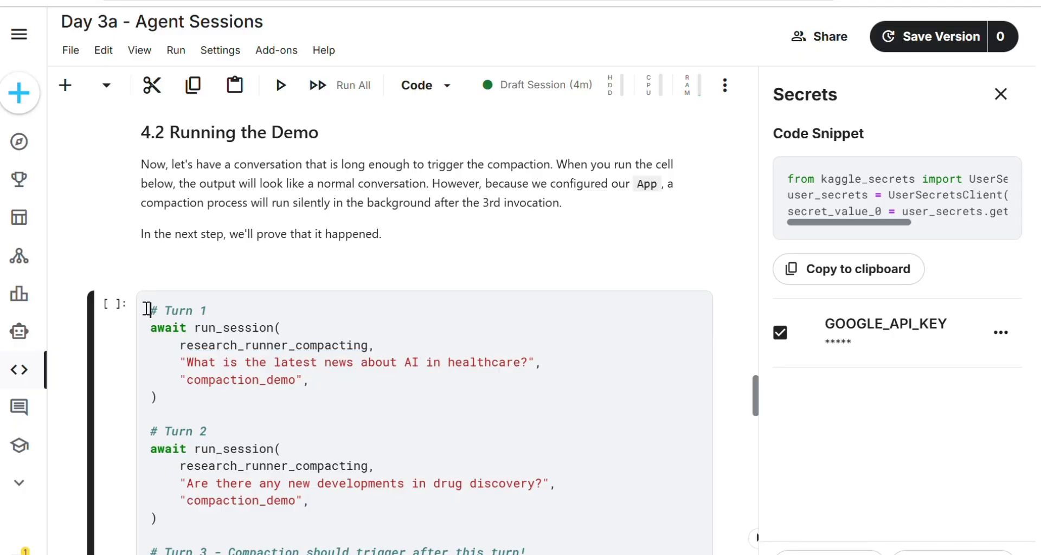
- Run the Turn 1–4 compaction demo and review its AI-in-healthcare and drug-discovery answers
{"action": "left_click", "coordinate": [280, 85]}
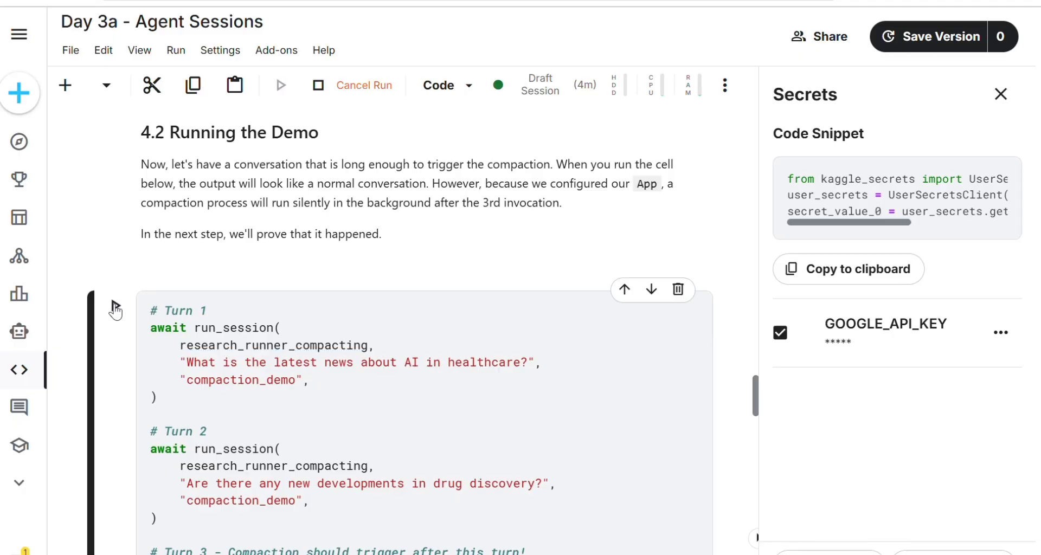
{"action": "scroll", "scroll_direction": "down", "scroll_amount": 3}
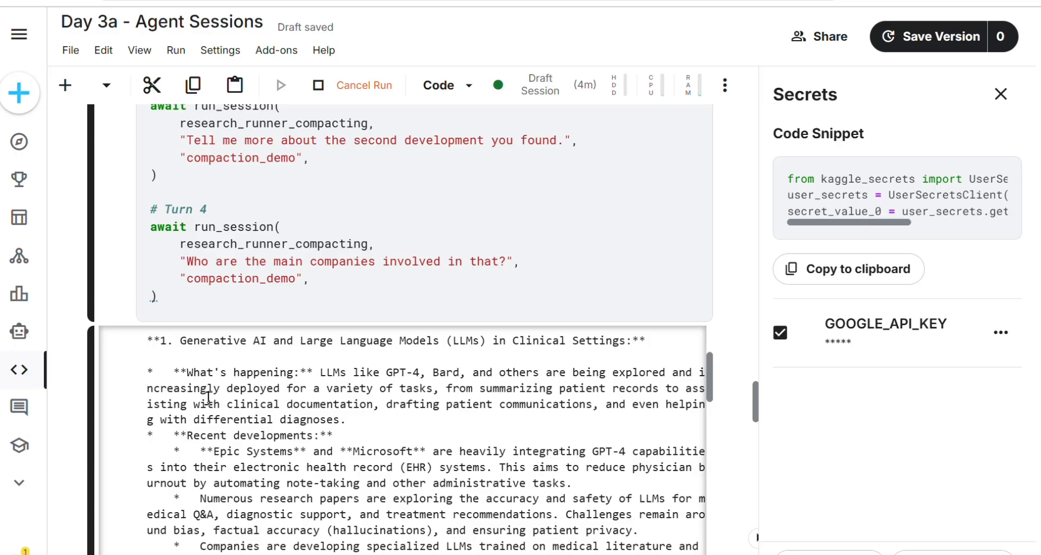
{"action": "scroll", "scroll_direction": "down", "scroll_amount": 3}
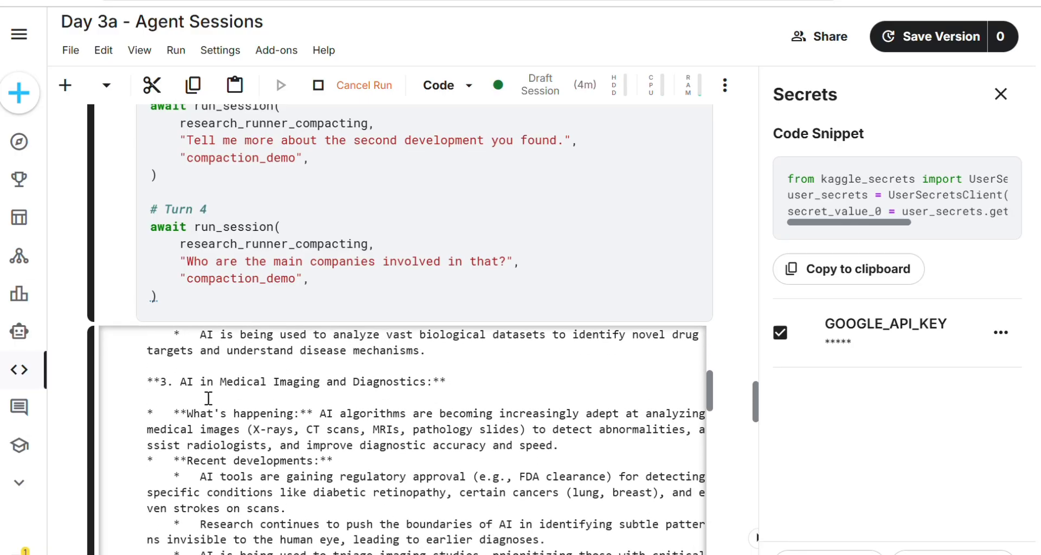
{"action": "scroll", "scroll_direction": "down", "scroll_amount": 3}
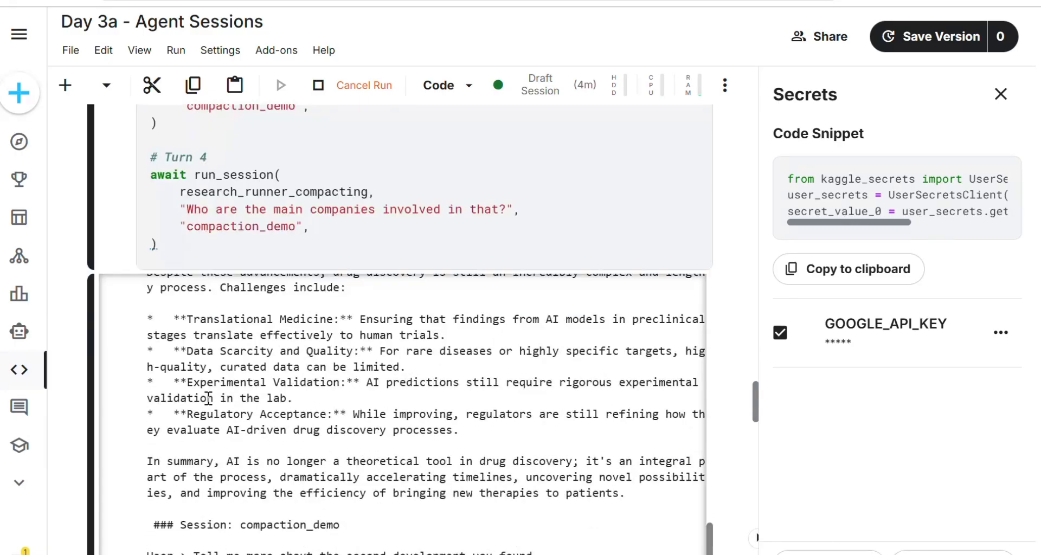
{"action": "scroll", "scroll_direction": "down", "scroll_amount": 3}
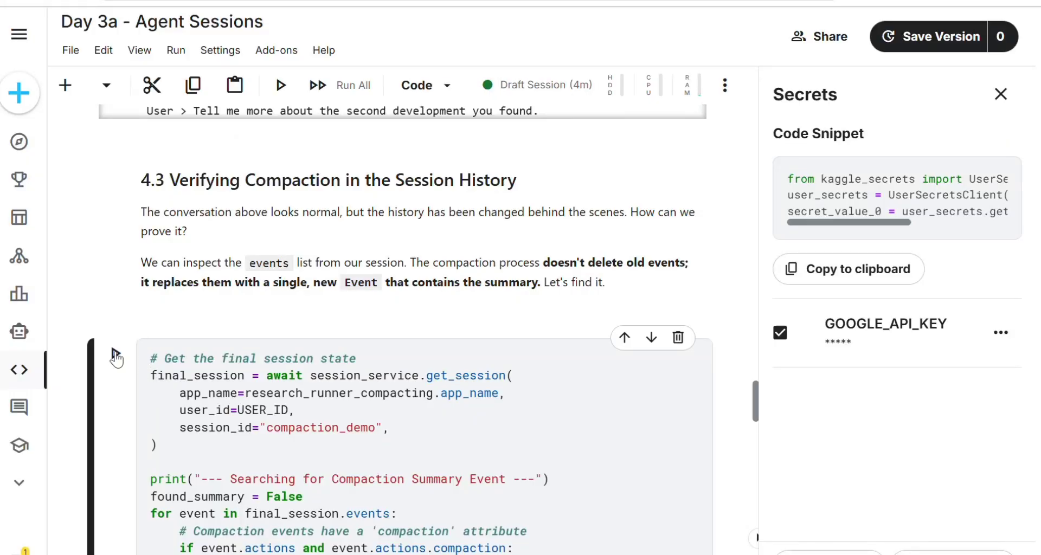
- Scroll past the successful compaction check through sections 4.4, 4.5 and The Problem to the session-state tools cell
{"action": "scroll", "scroll_direction": "down", "scroll_amount": 3}
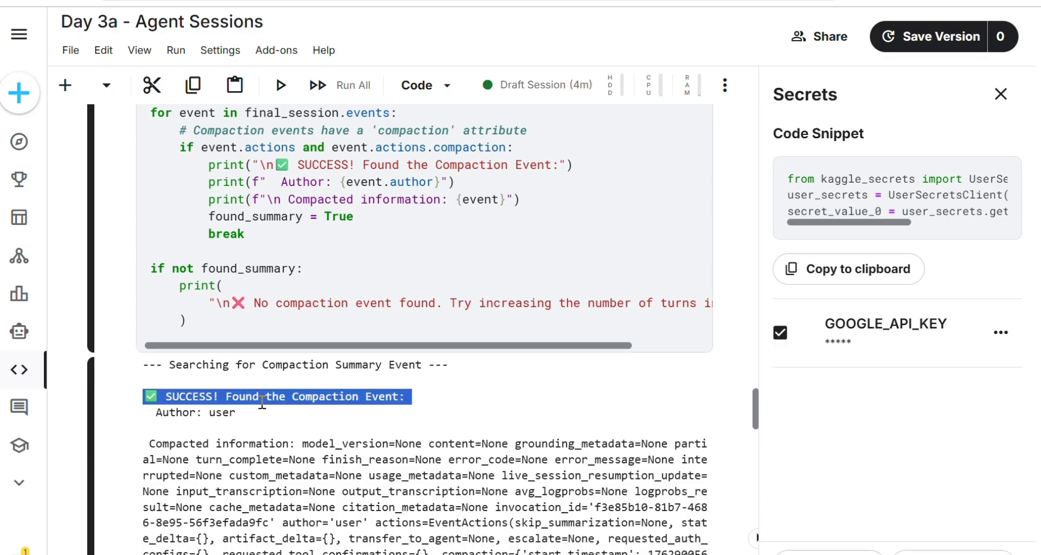
{"action": "scroll", "scroll_direction": "down", "scroll_amount": 3}
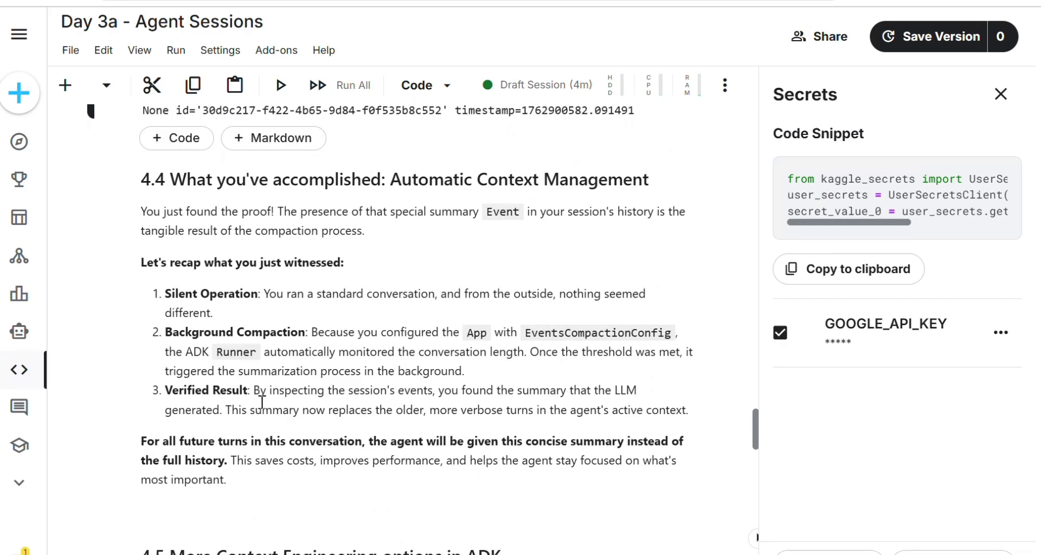
{"action": "scroll", "scroll_direction": "down", "scroll_amount": 3}
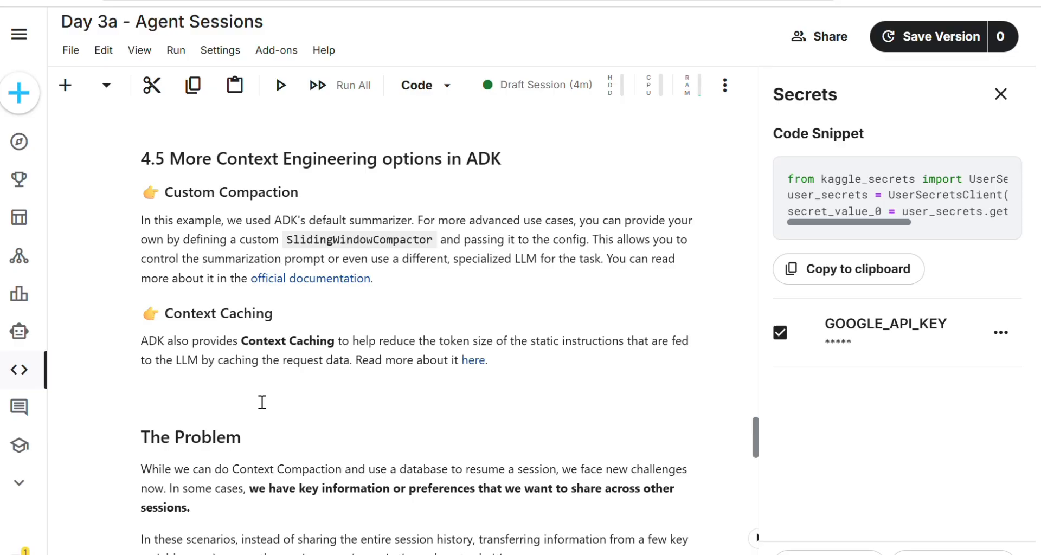
{"action": "scroll", "scroll_direction": "down", "scroll_amount": 3}
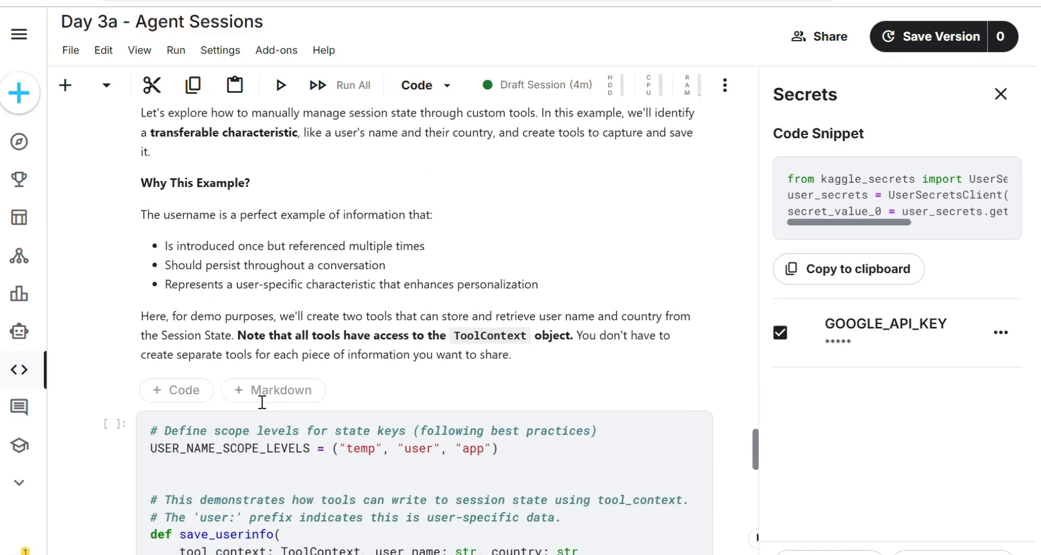
{"action": "scroll", "scroll_direction": "down", "scroll_amount": 3}
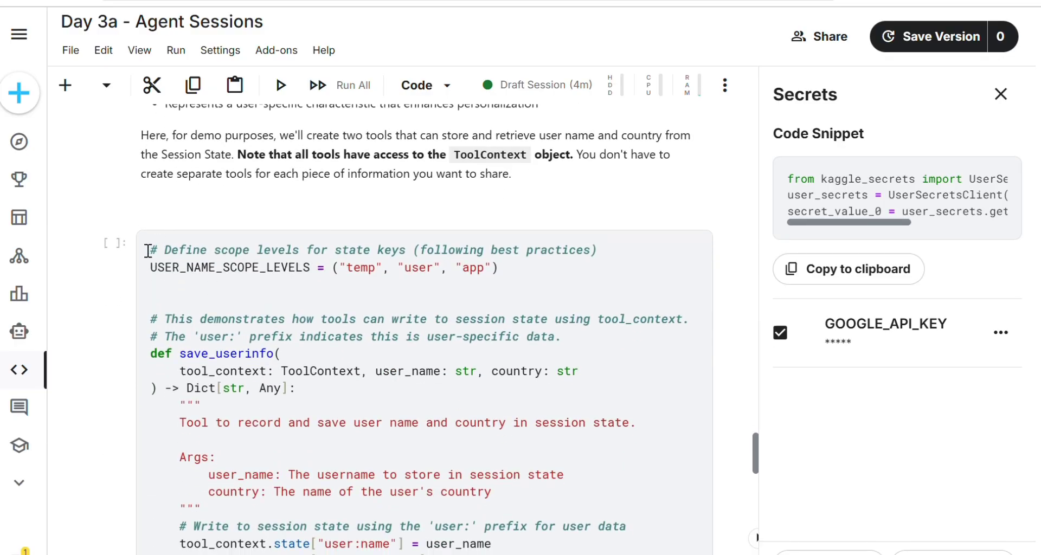
- Create the session-state tools and confirm the output reports them created
{"action": "left_click", "coordinate": [279, 85]}
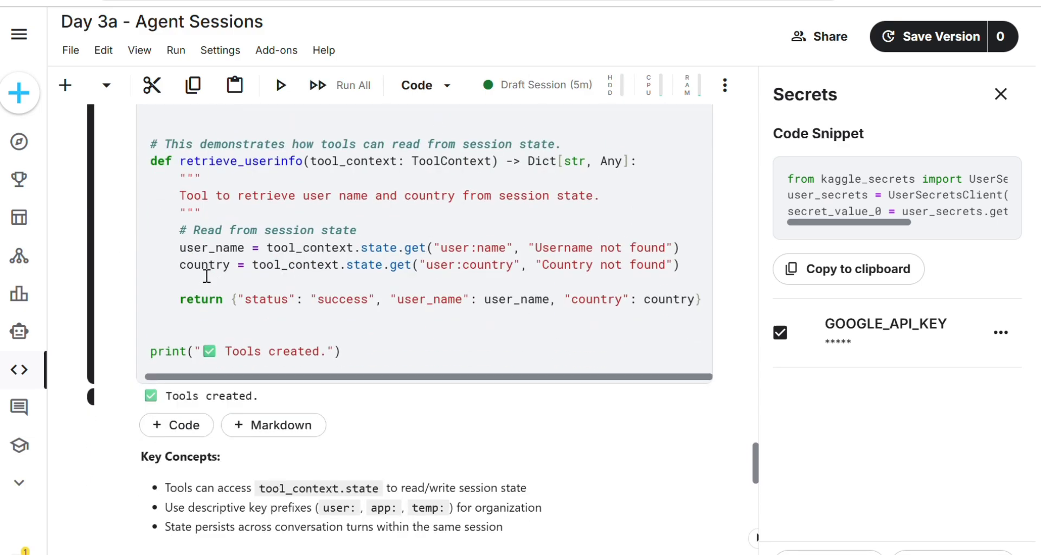
{"action": "double_click", "coordinate": [229, 259]}
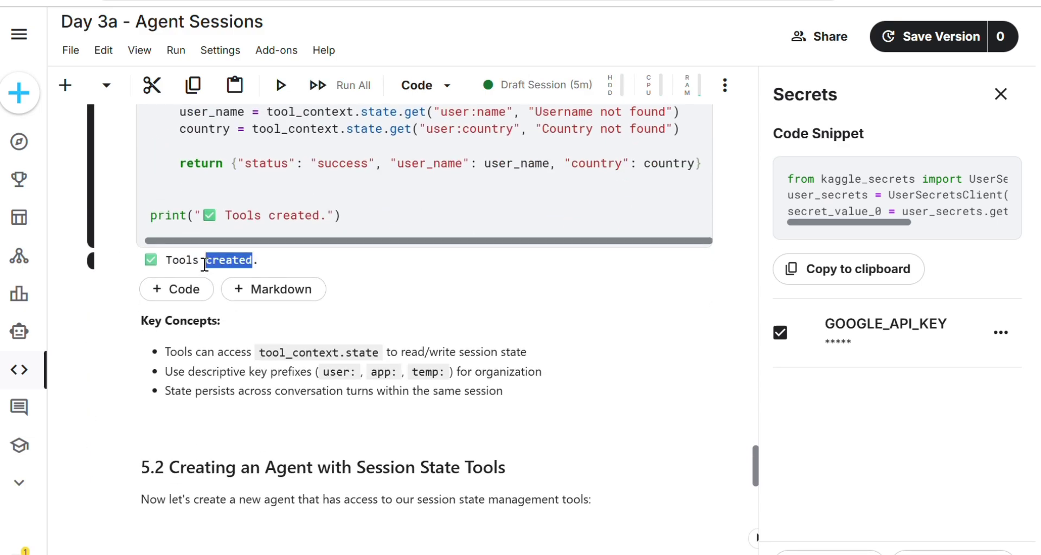
{"action": "scroll", "scroll_direction": "down", "scroll_amount": 3}
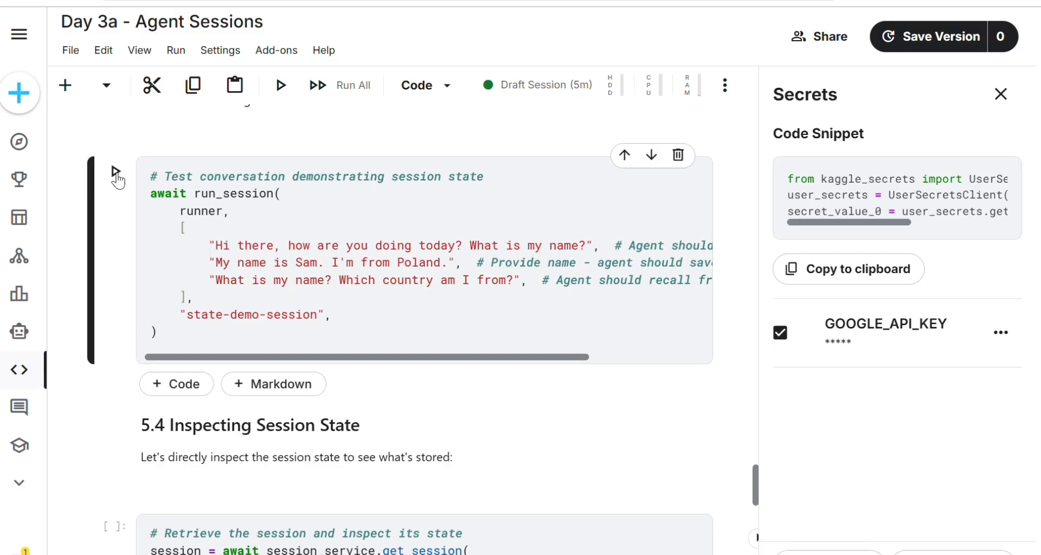
- Run the state demo so the agent recalls Sam from Poland and the stored state shows both keys
{"action": "left_click", "coordinate": [279, 84]}
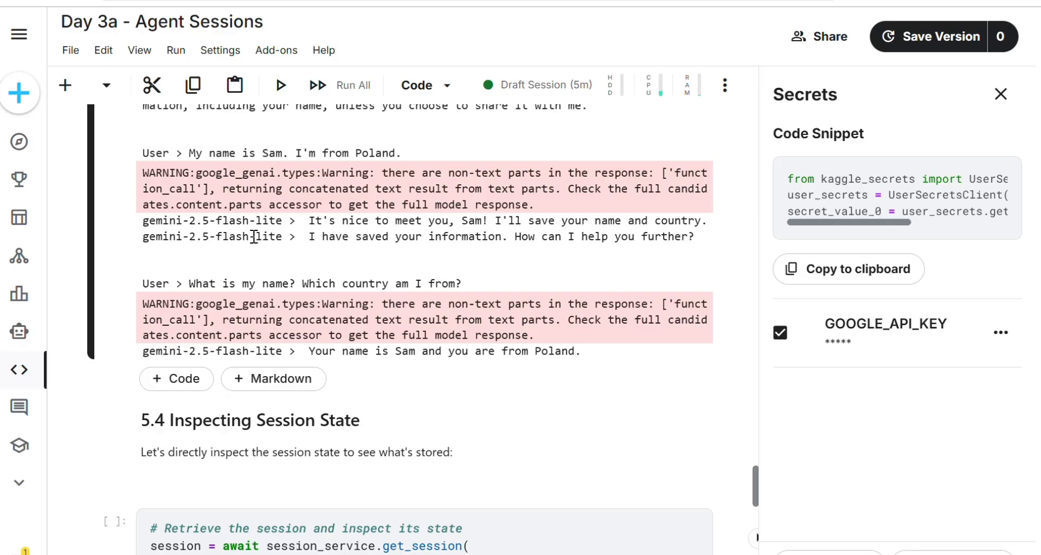
{"action": "scroll", "scroll_direction": "down", "scroll_amount": 3}
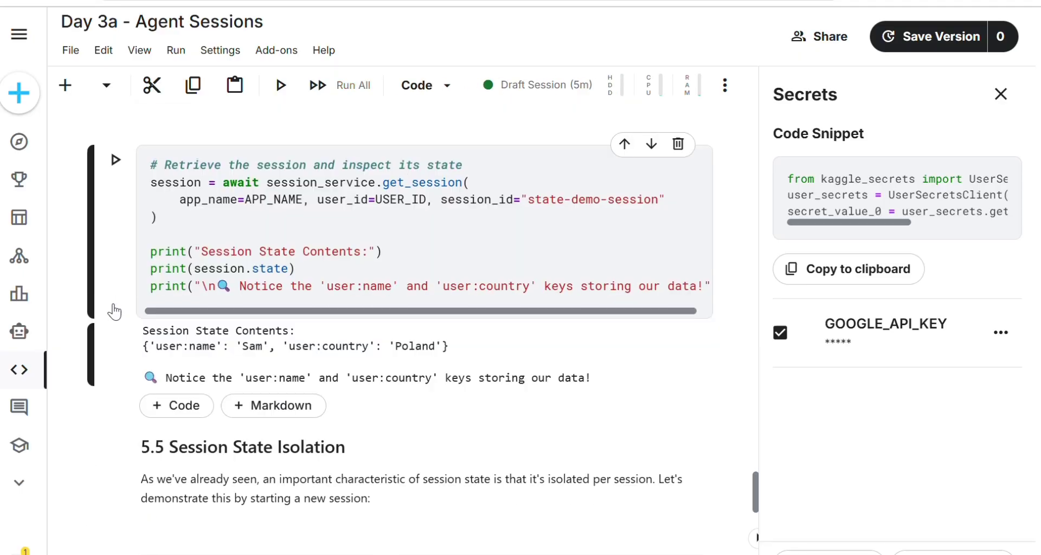
- Review the isolated session's reply not knowing the name while its state still holds Sam and Poland
{"action": "scroll", "scroll_direction": "down", "scroll_amount": 3}
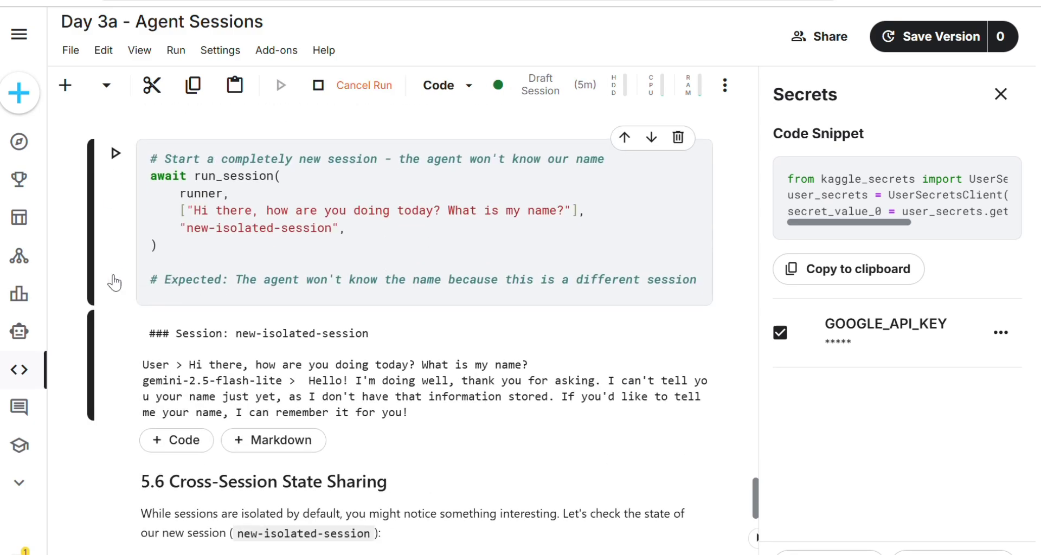
{"action": "scroll", "scroll_direction": "down", "scroll_amount": 3}
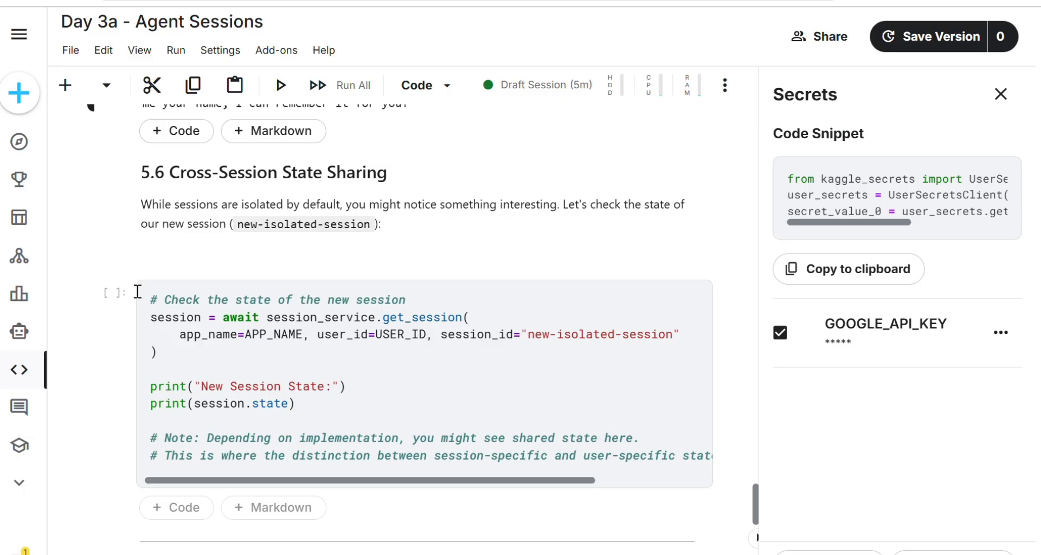
{"action": "mouse_move", "coordinate": [116, 296]}
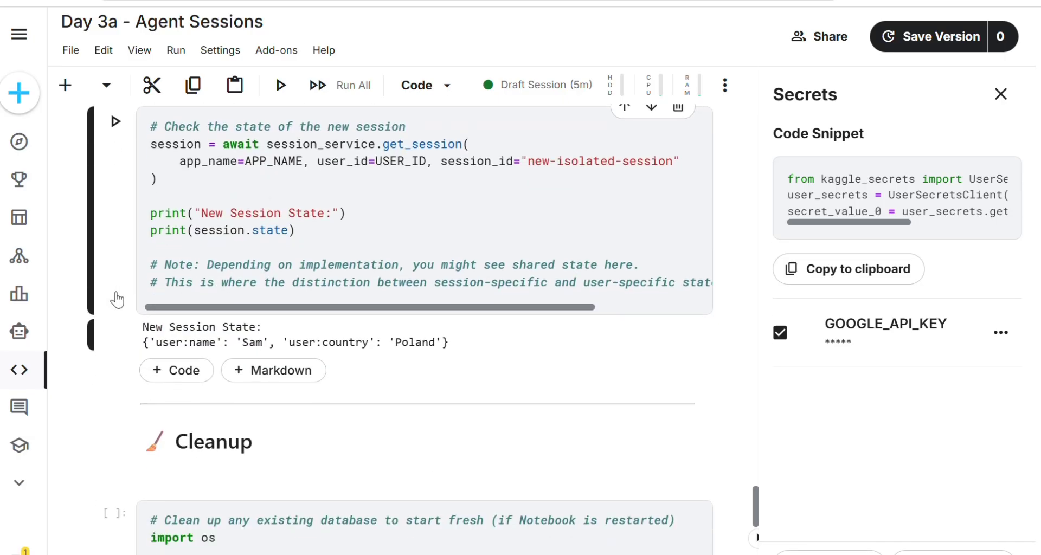
{"action": "scroll", "scroll_direction": "down", "scroll_amount": 3}
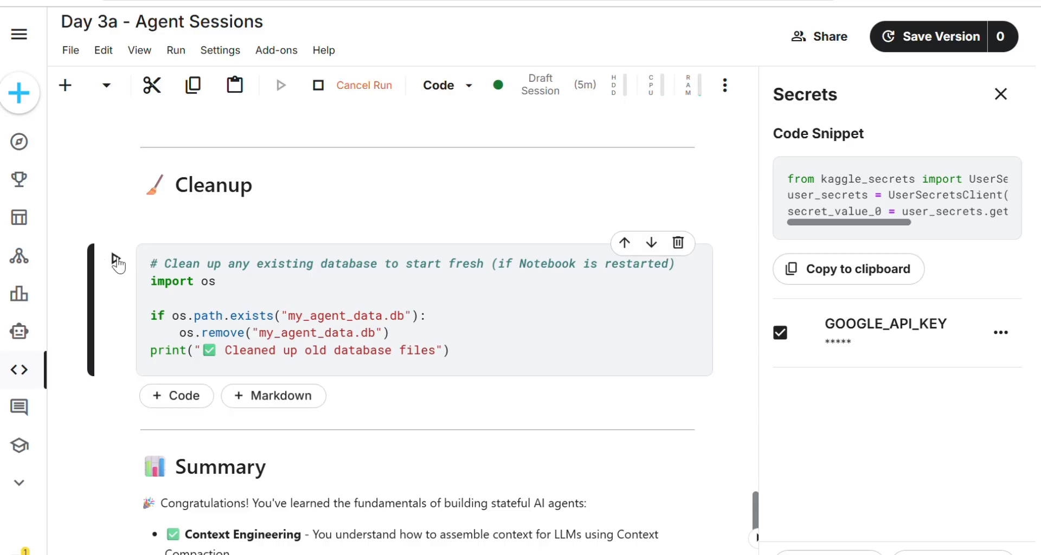
- Run the Cleanup cell removing old database files and reach the notebook's closing sections
{"action": "left_click", "coordinate": [279, 85]}
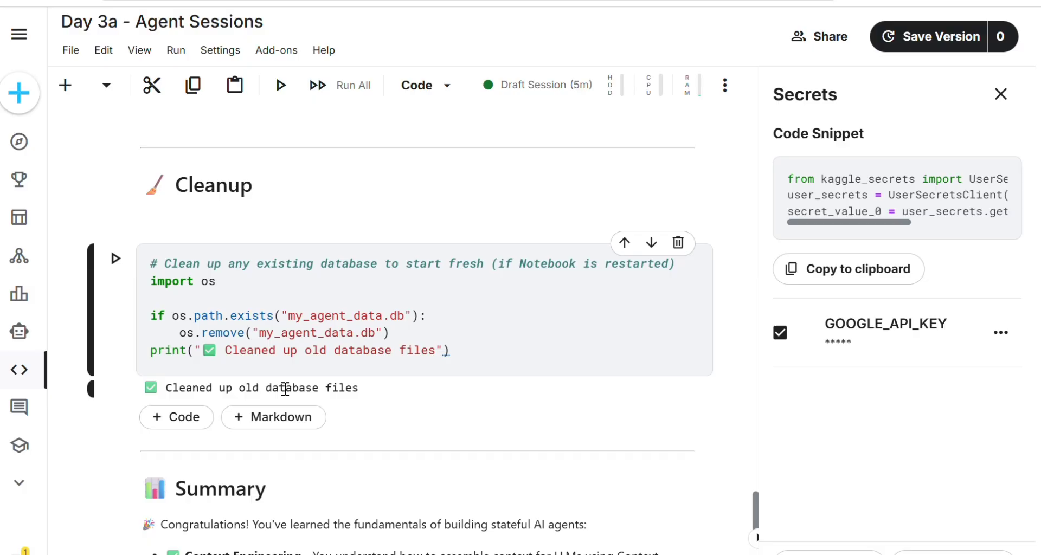
{"action": "scroll", "scroll_direction": "down", "scroll_amount": 3}
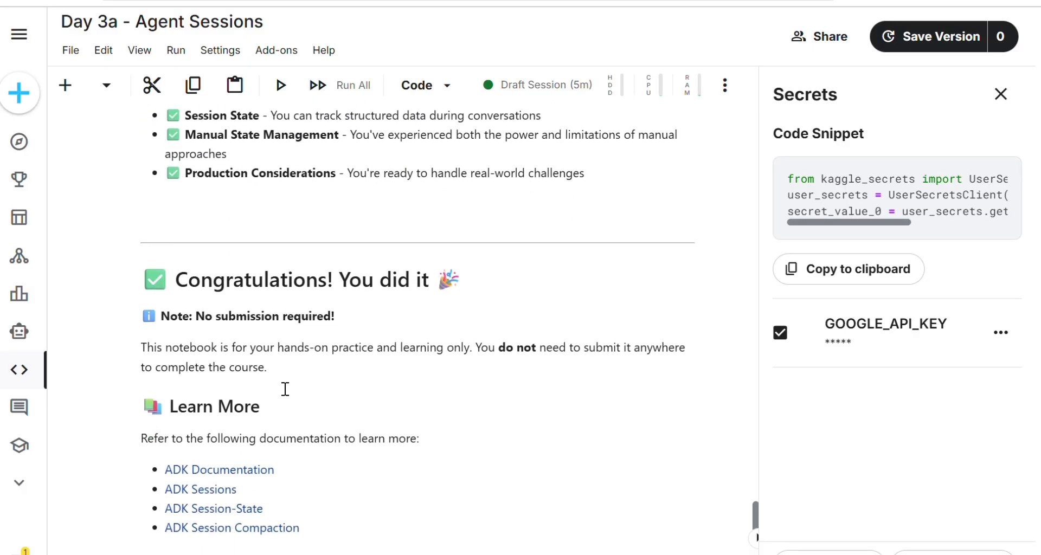
{"action": "scroll", "scroll_direction": "down", "scroll_amount": 3}
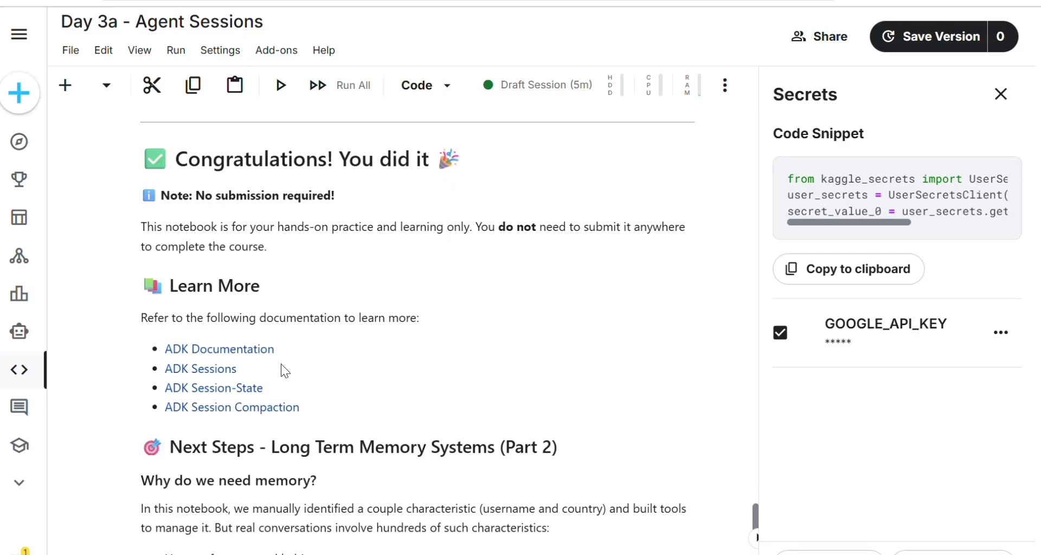
{"action": "mouse_move", "coordinate": [528, 246]}
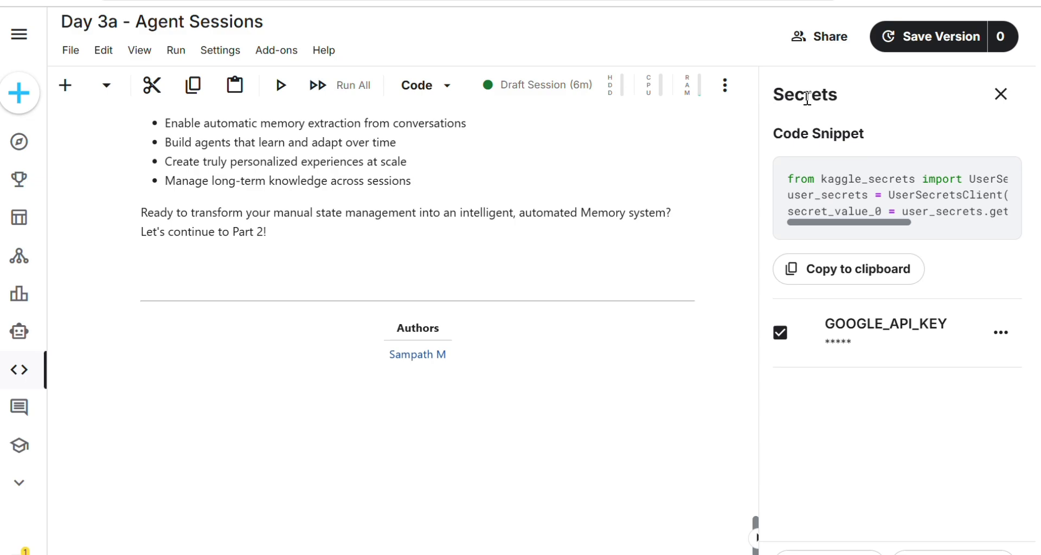
- Save the notebook as Version 1 and confirm so its run starts
{"action": "left_click", "coordinate": [937, 36]}
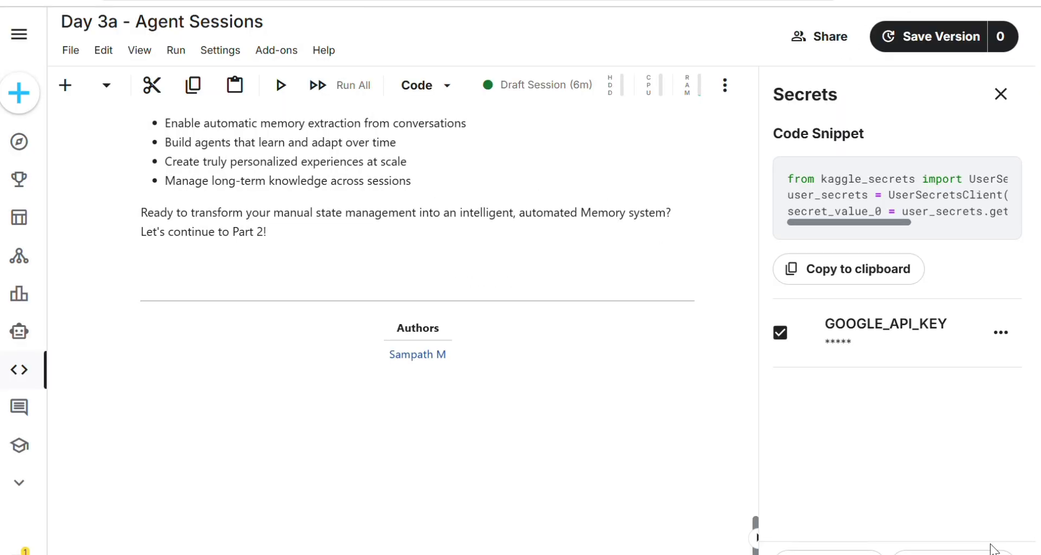
{"action": "left_click", "coordinate": [18, 34]}
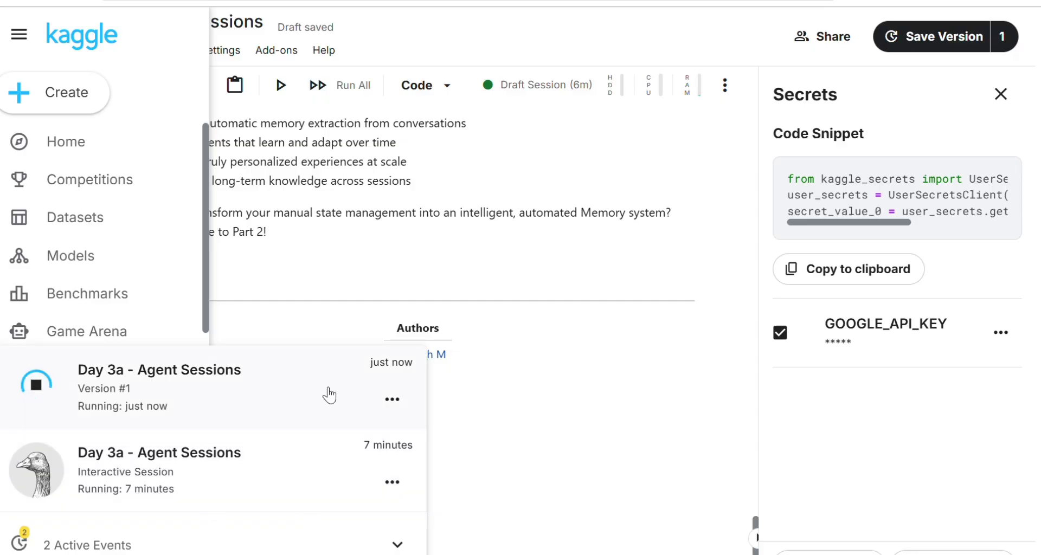
{"action": "mouse_move", "coordinate": [544, 396]}
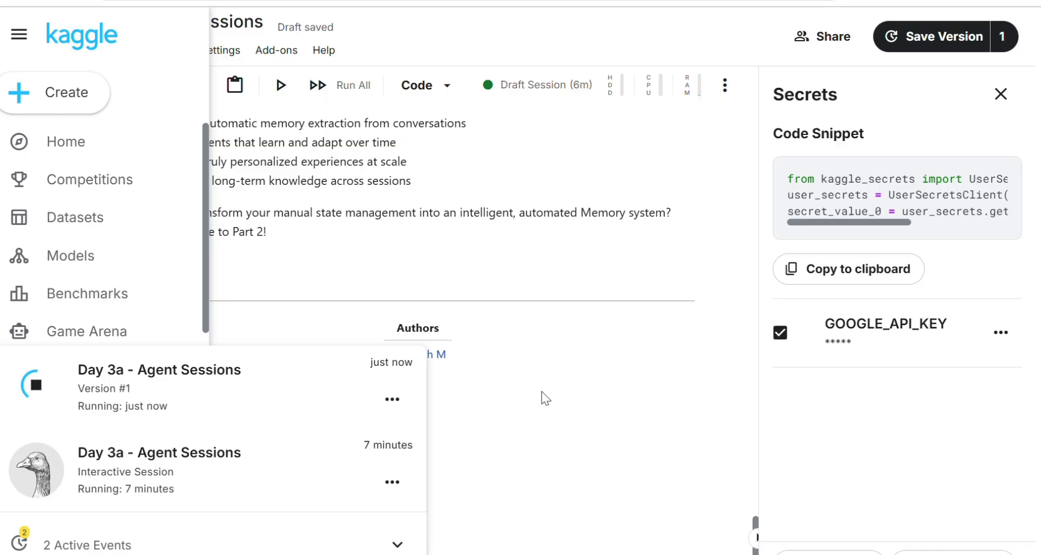